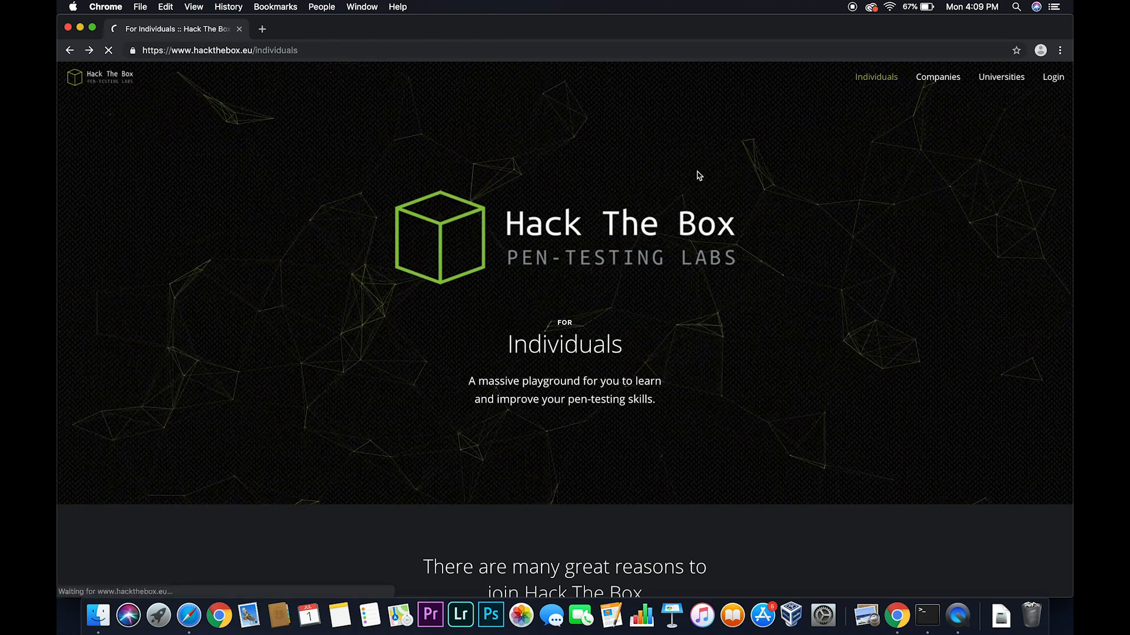
- Scroll to the bottom of the Individuals page and join the invite challenge
scroll("down", 3)
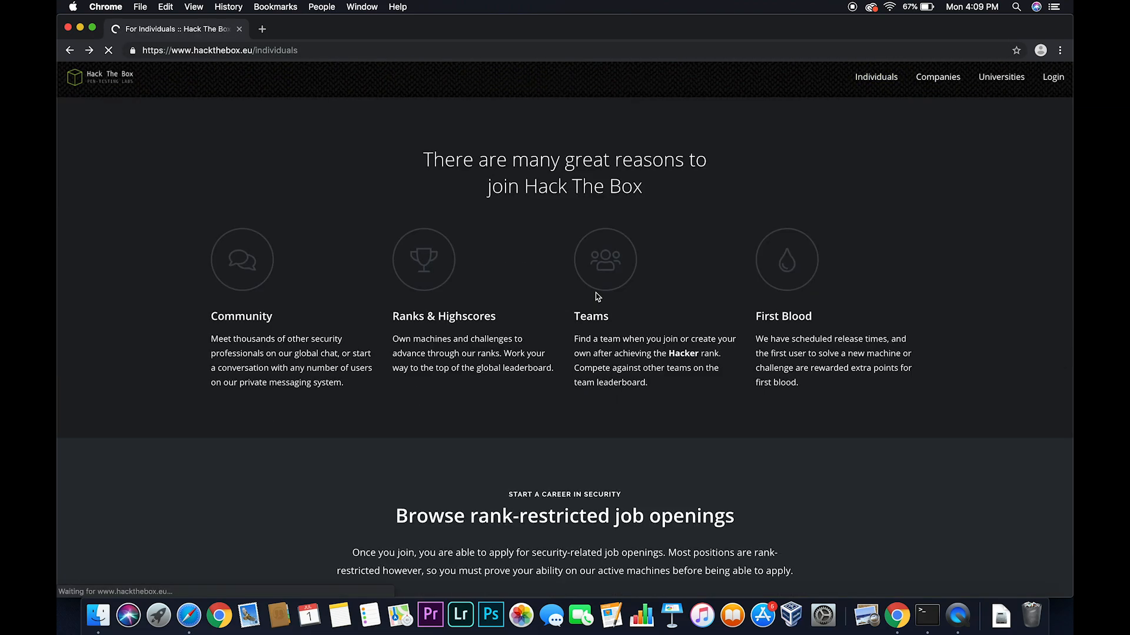
scroll("down", 3)
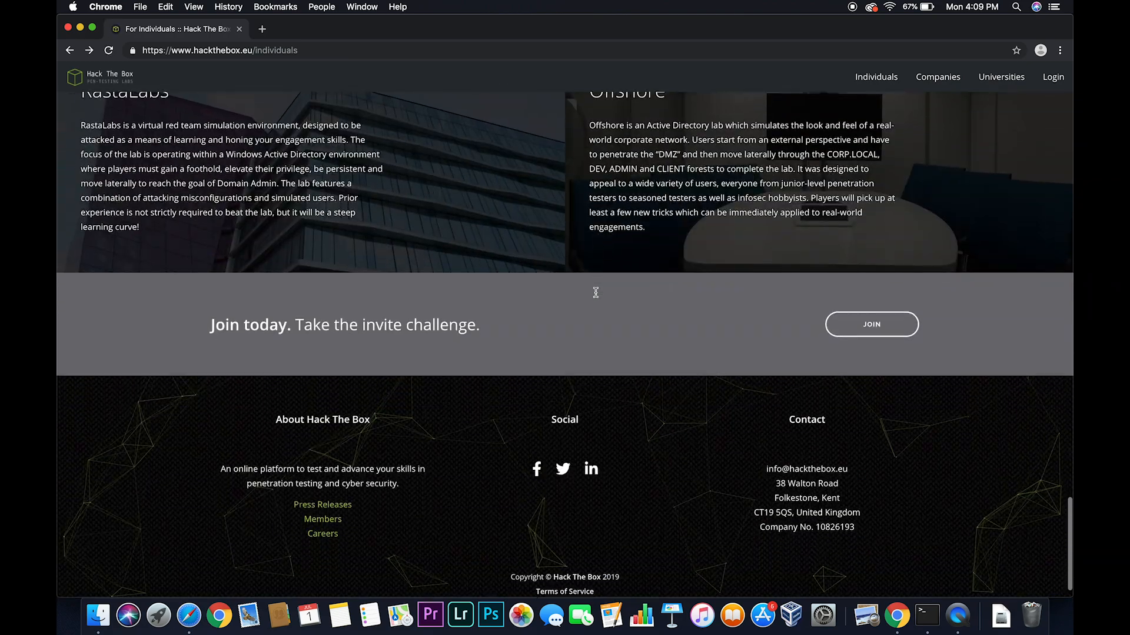
left_click(871, 324)
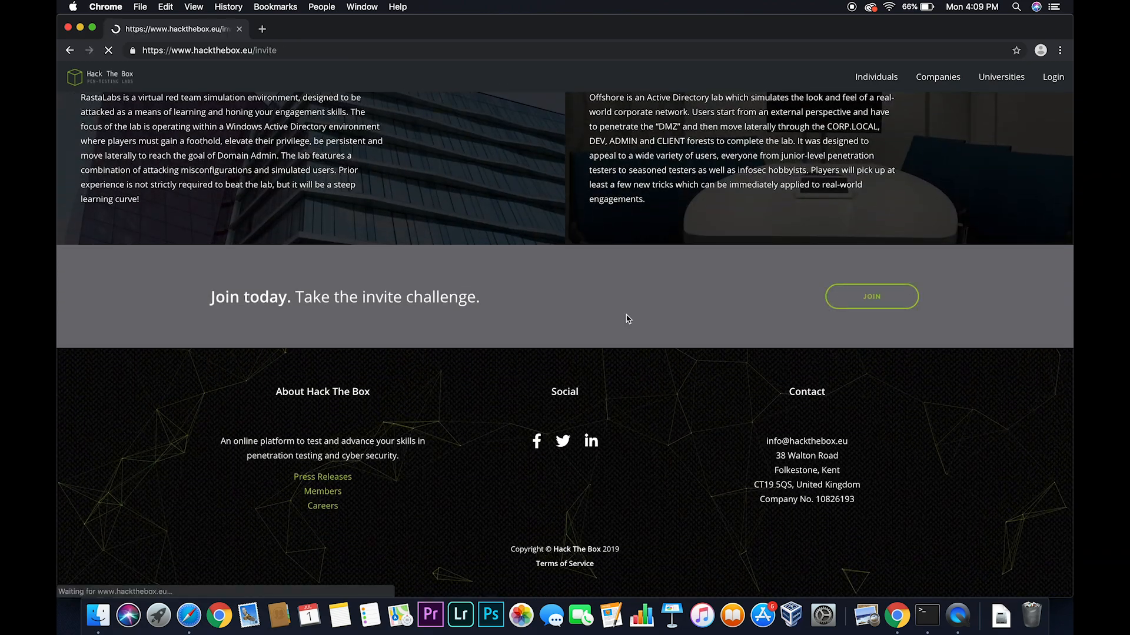
- Submit Sign Up with an empty invite code, then bring up the page's context menu
left_click(871, 297)
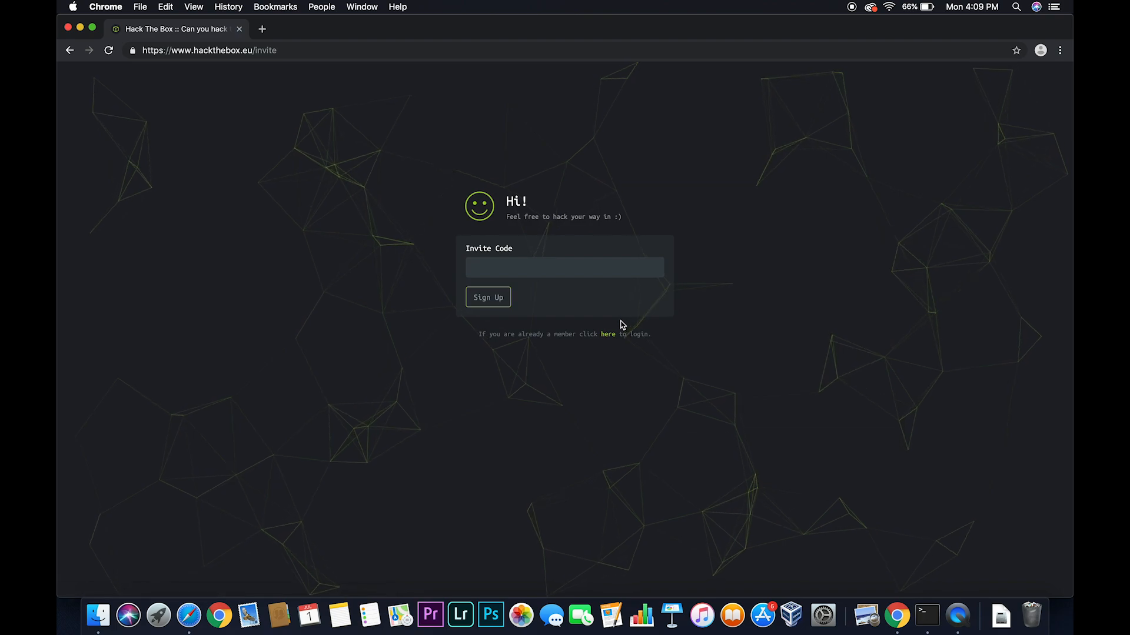
mouse_move(487, 297)
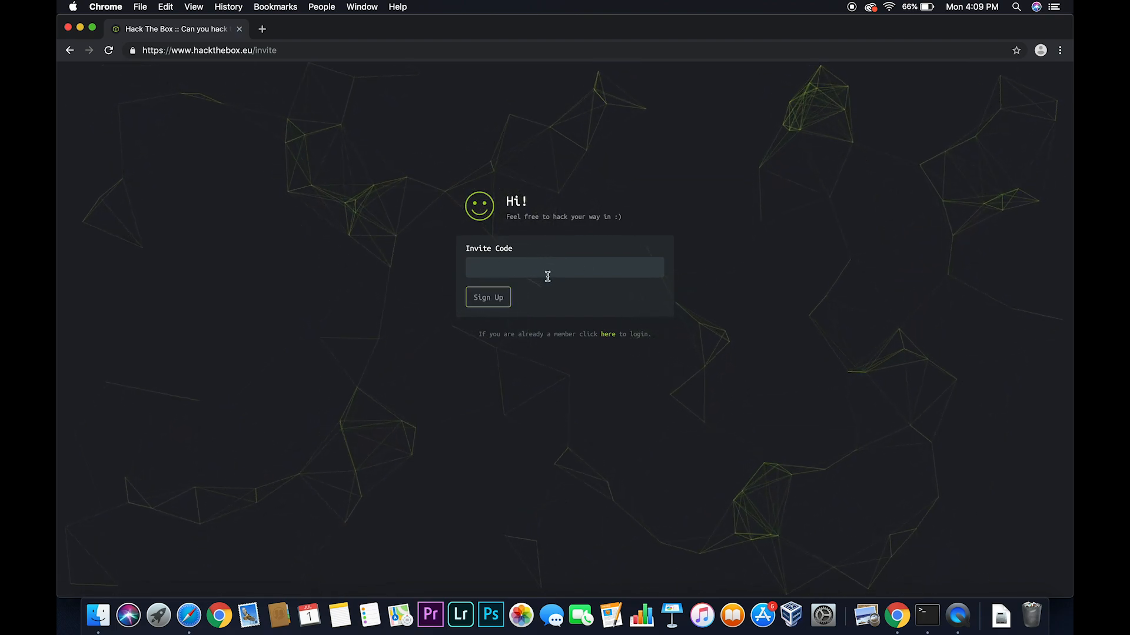
left_click(487, 296)
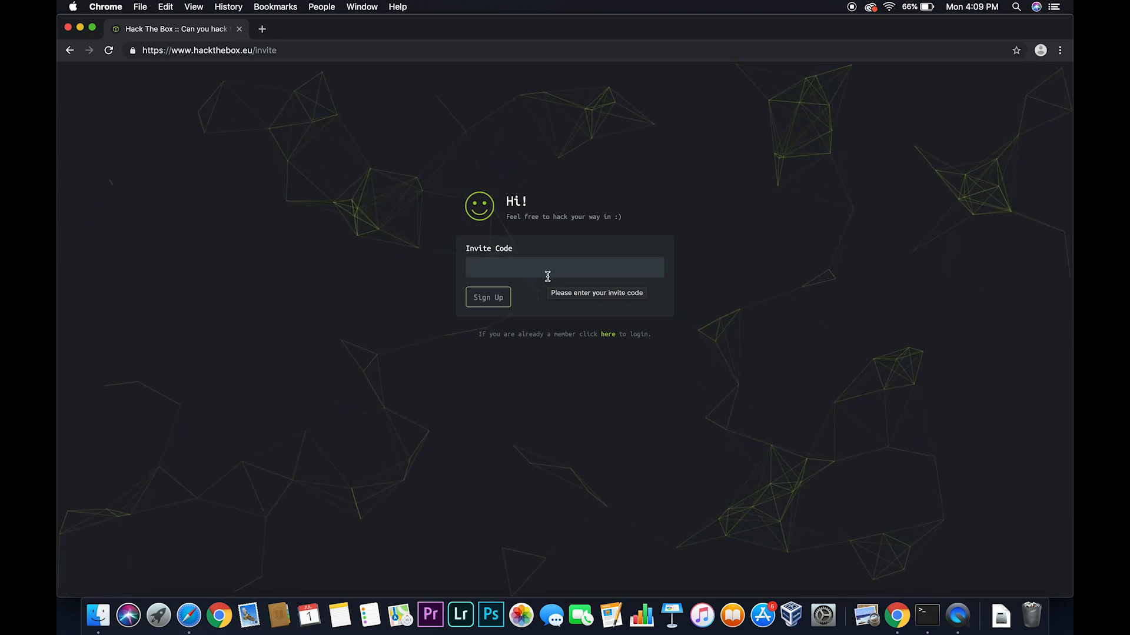
mouse_move(704, 185)
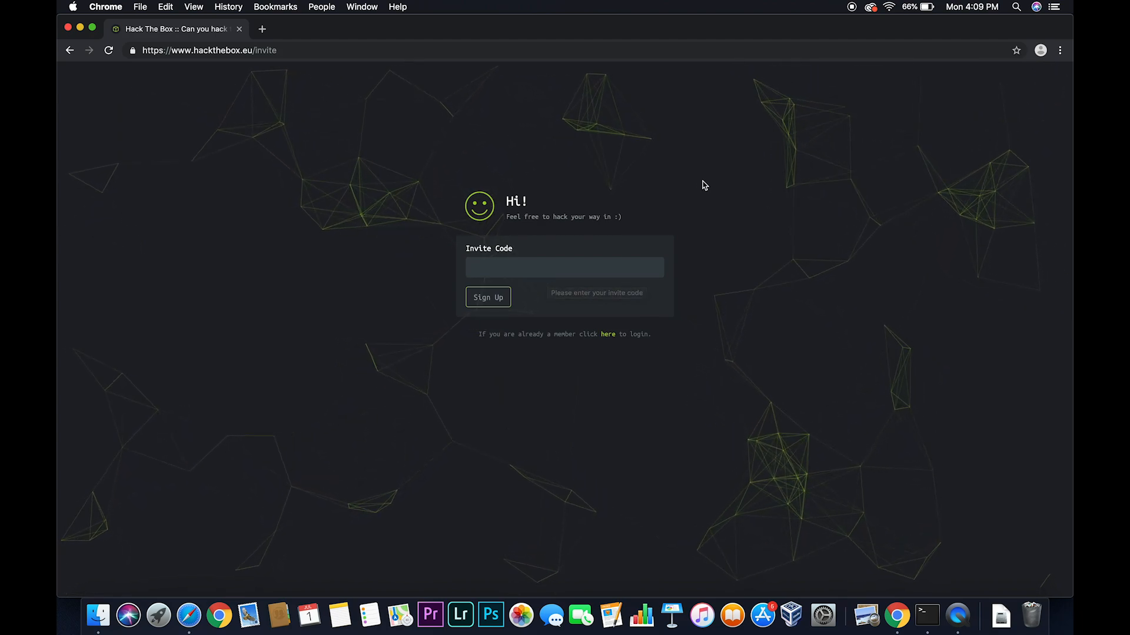
right_click(170, 268)
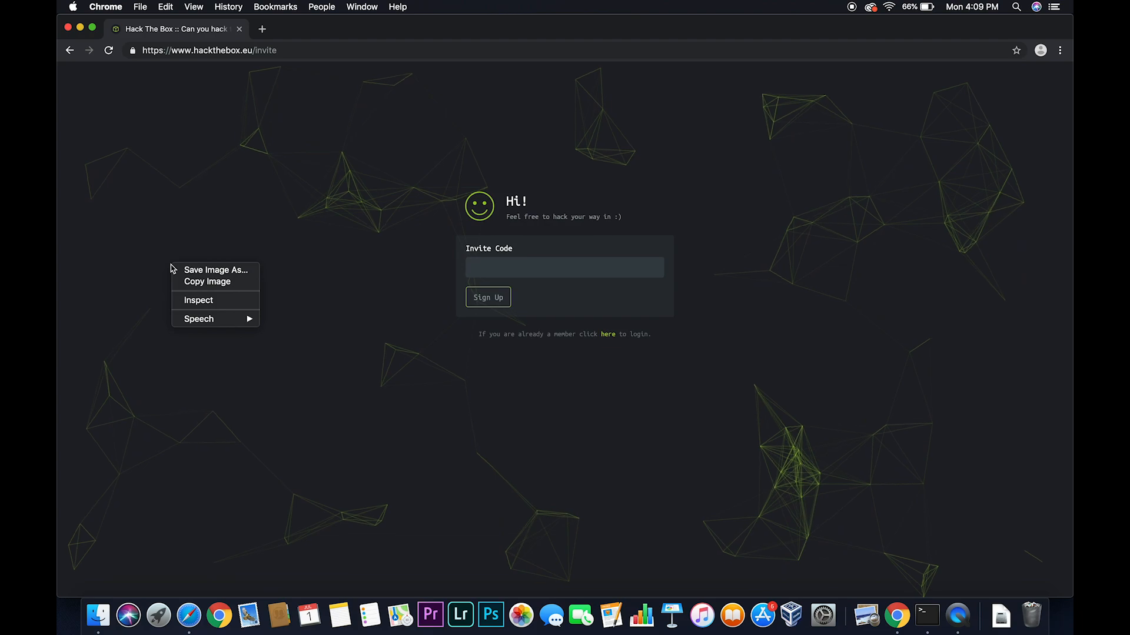
mouse_move(223, 306)
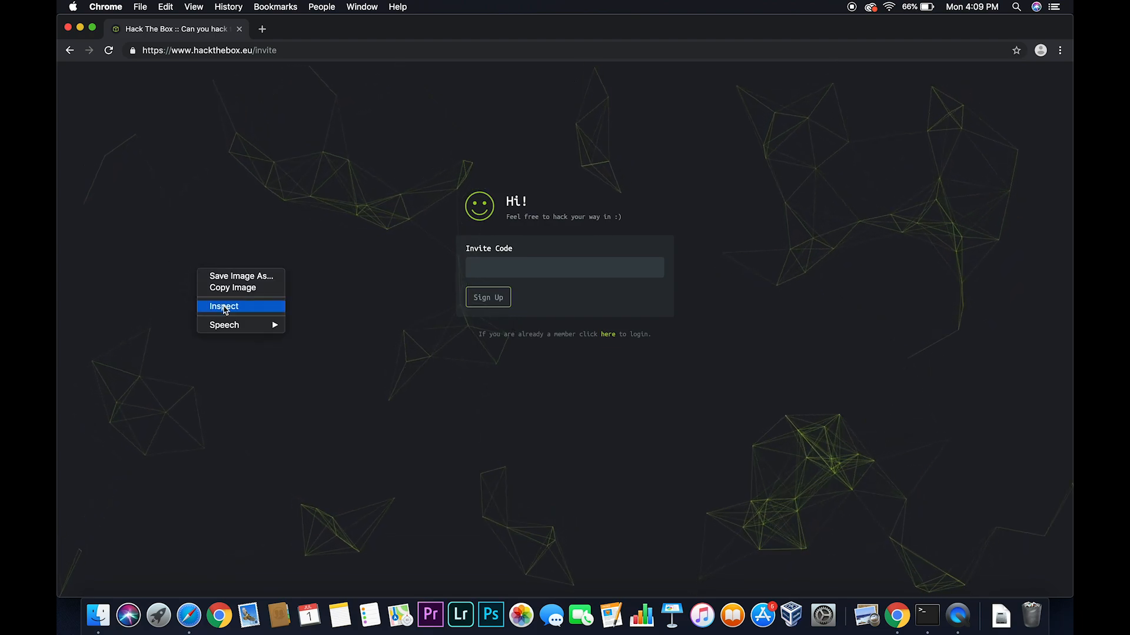
- Inspect the page in DevTools, exposing the /js/inviteapi.min.js script reference
left_click(223, 306)
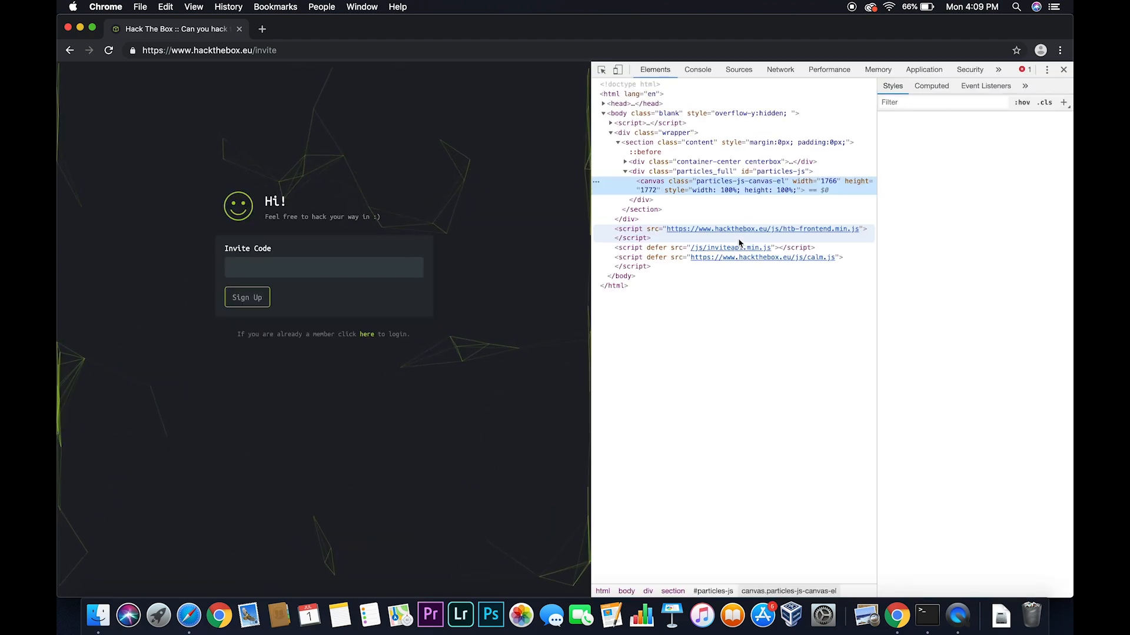
left_click(764, 185)
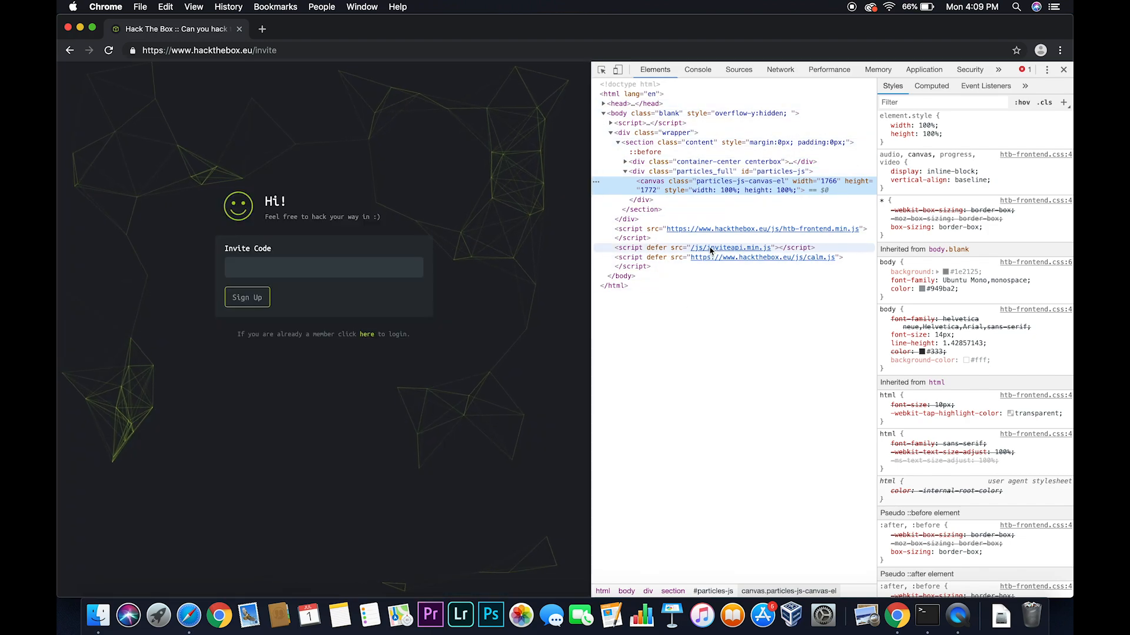
mouse_move(730, 247)
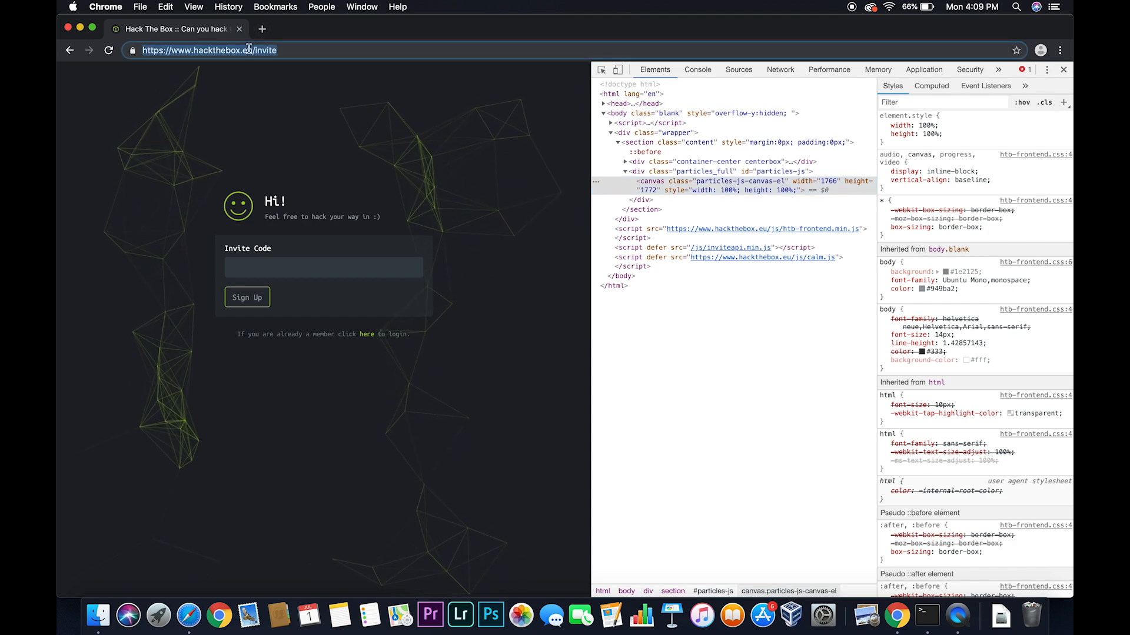
left_click(261, 29)
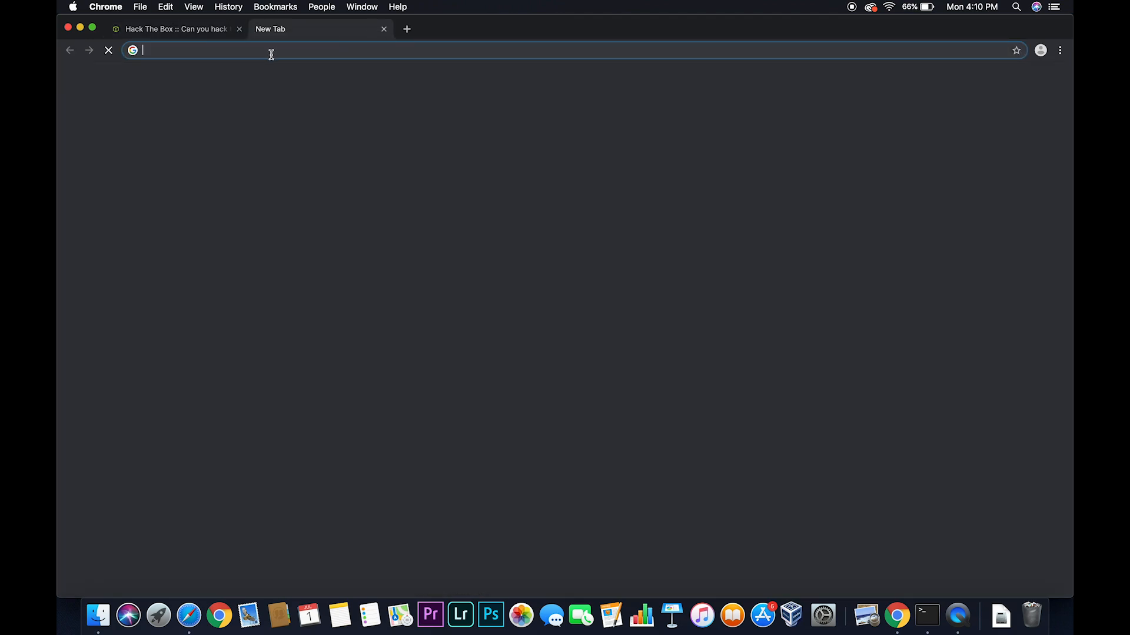
type("https://www.hackthebox.eu/invite")
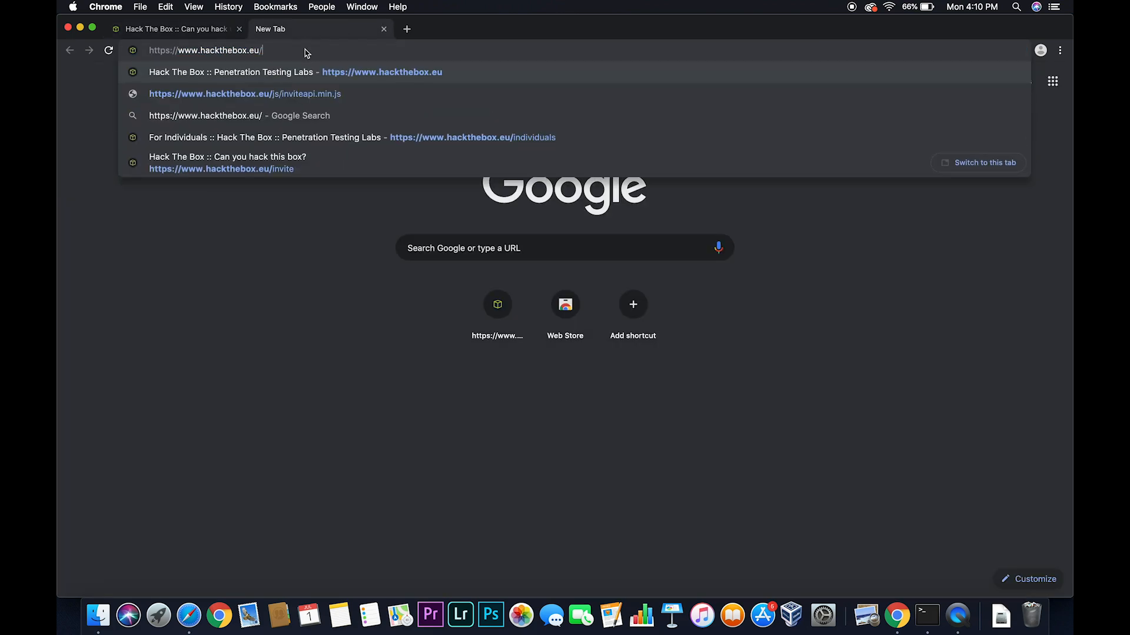
type("js/inviteapi")
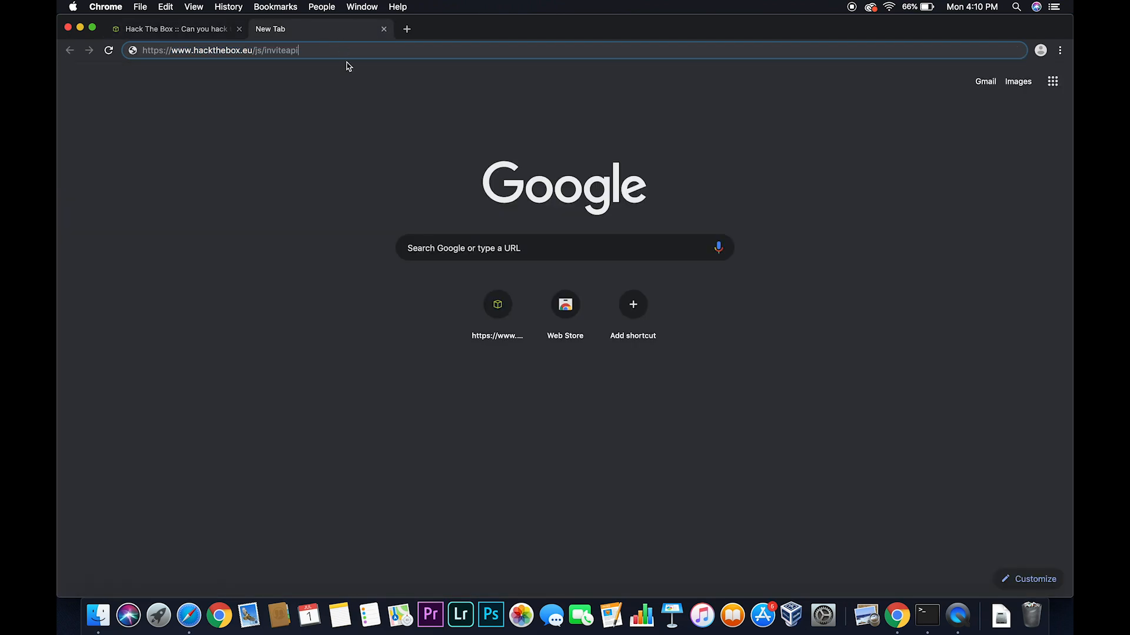
type(".min.js")
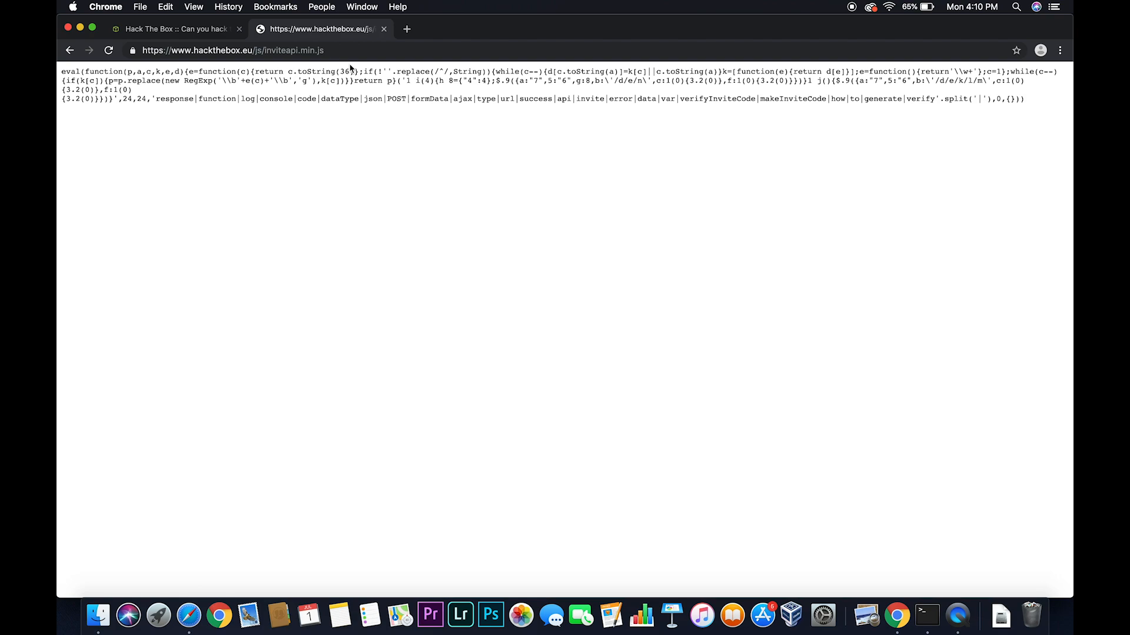
mouse_move(219, 108)
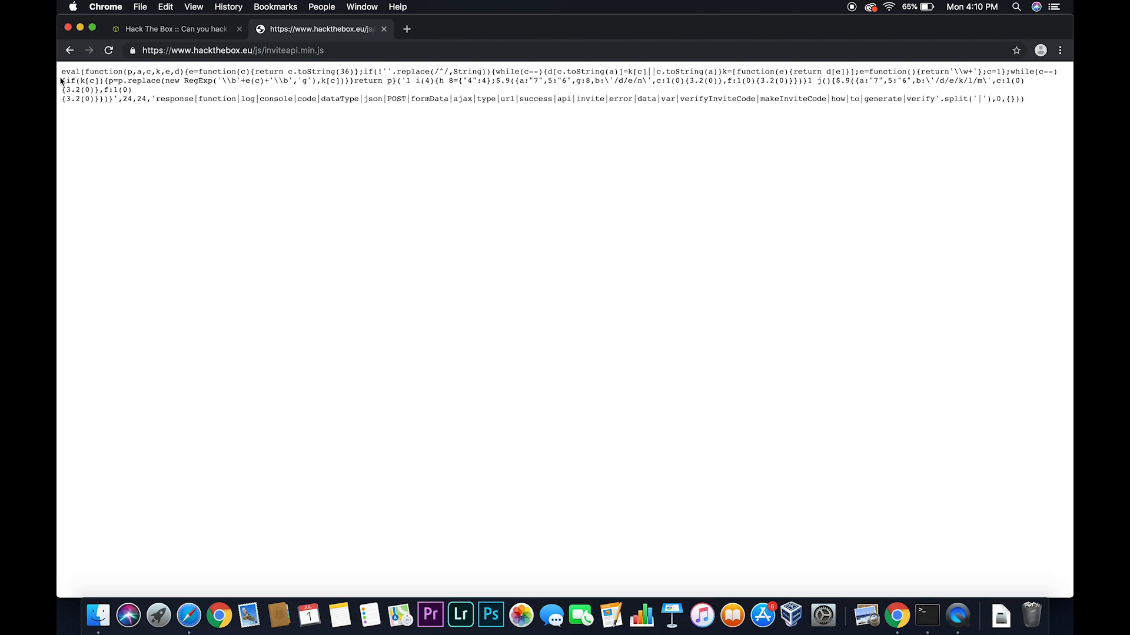
mouse_move(413, 95)
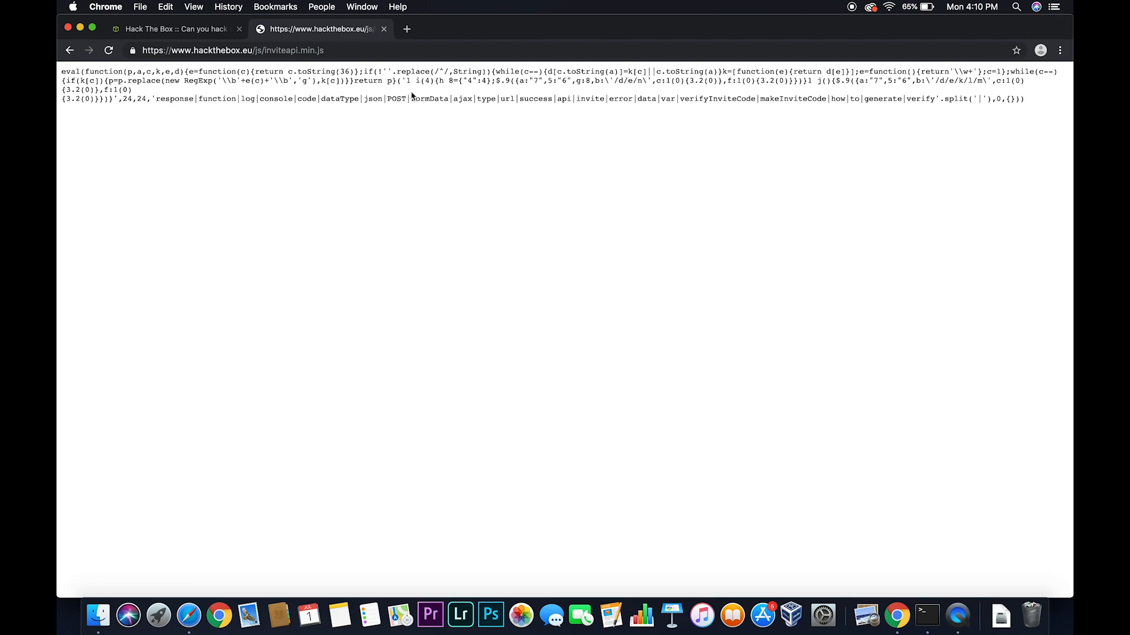
mouse_move(370, 102)
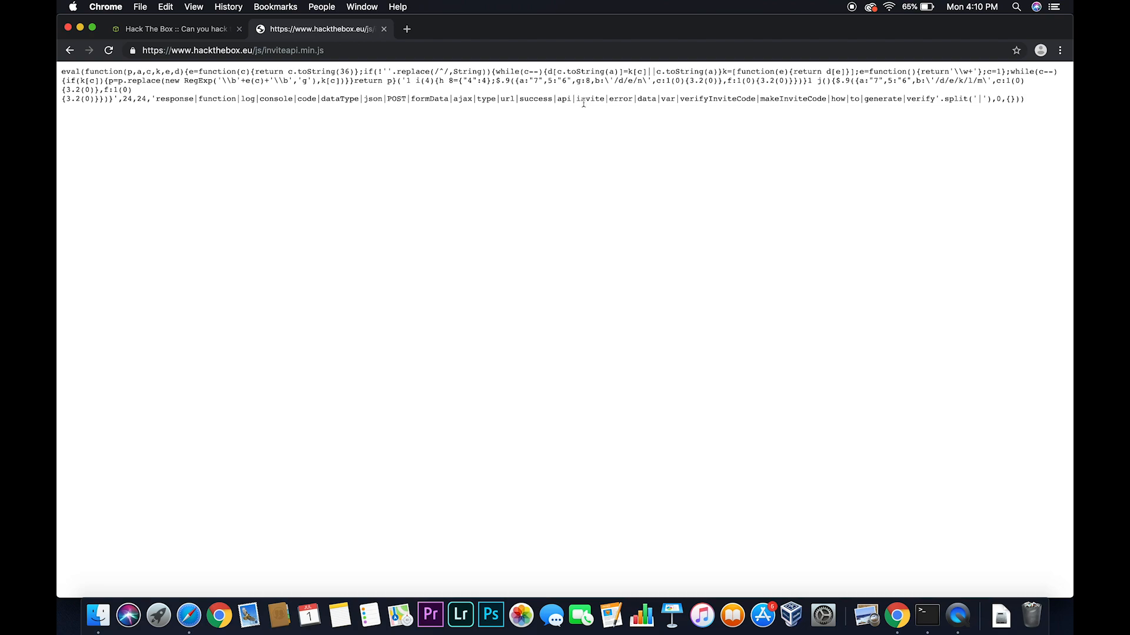
mouse_move(675, 110)
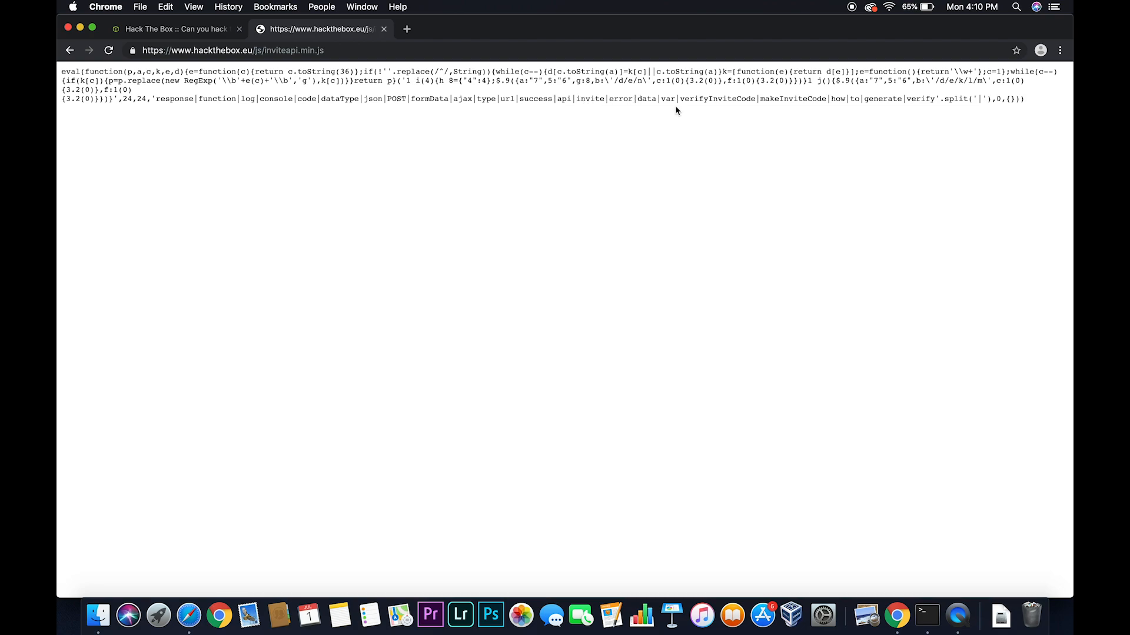
mouse_move(825, 103)
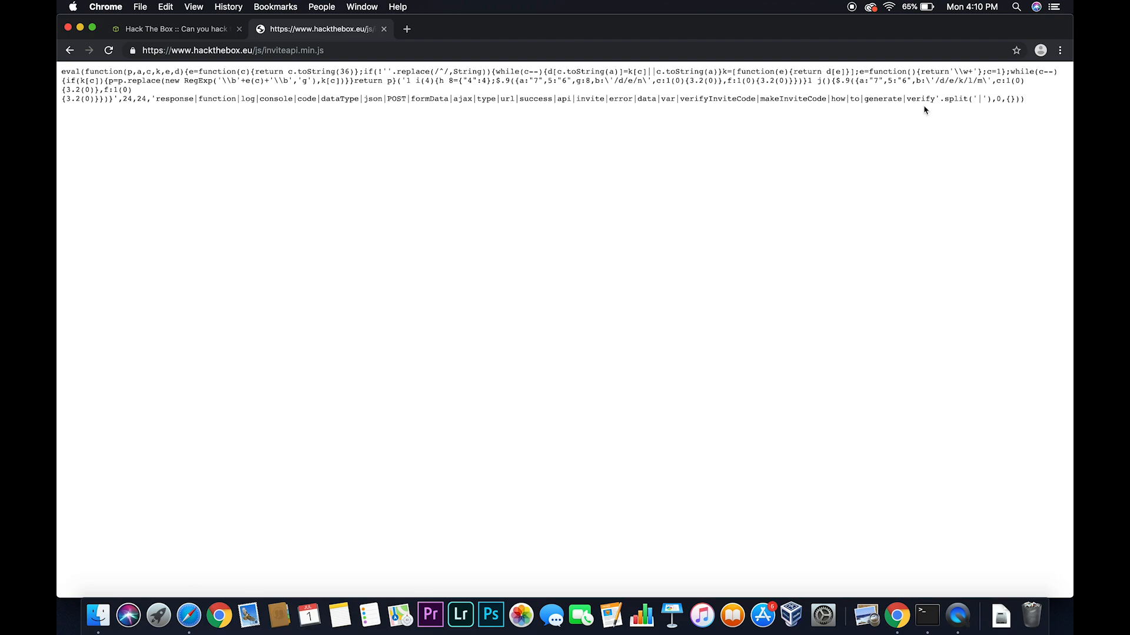
mouse_move(874, 120)
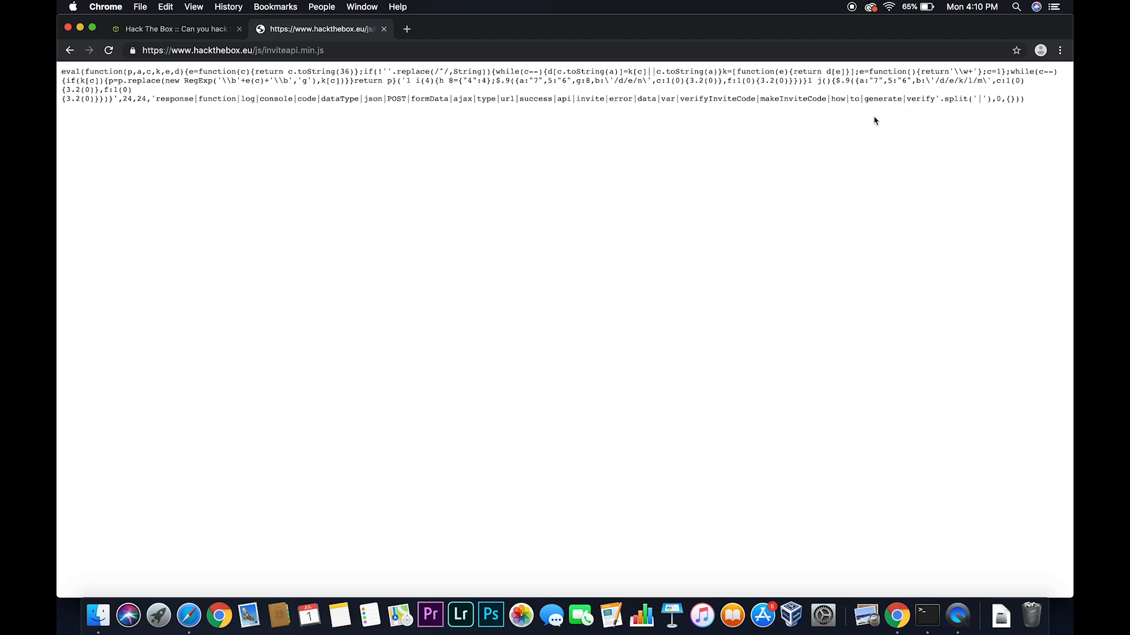
mouse_move(757, 102)
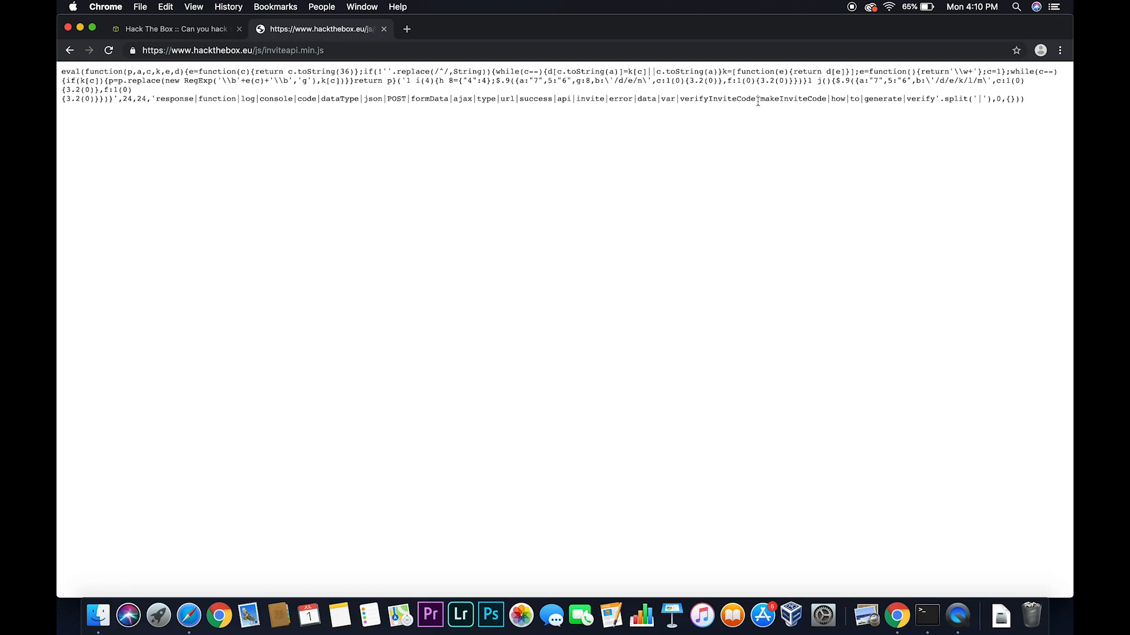
mouse_move(766, 99)
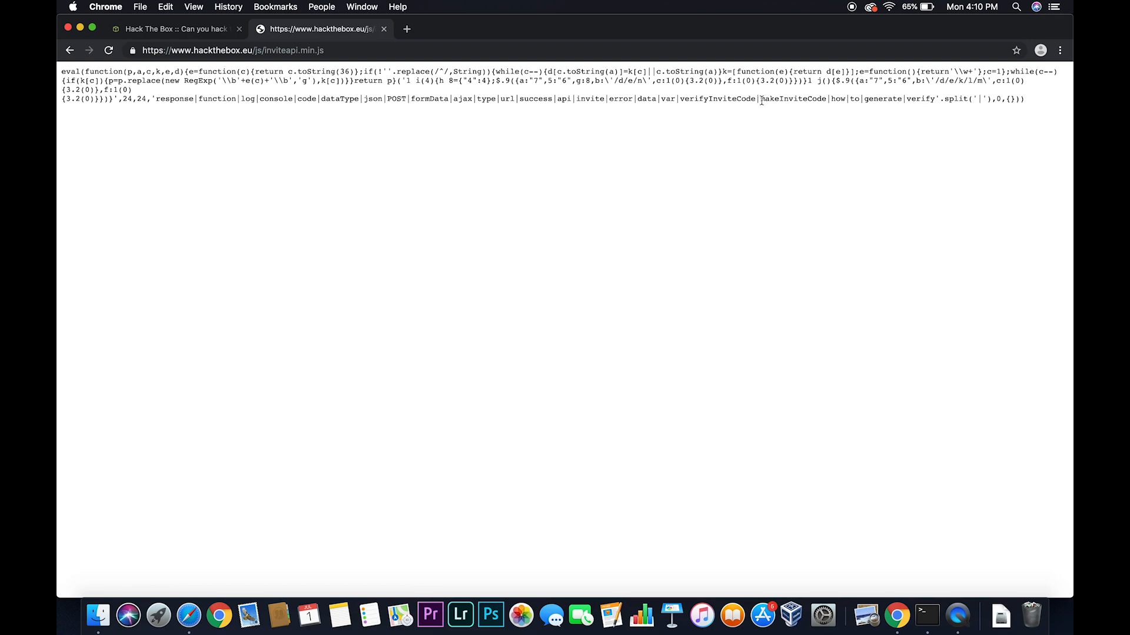
- Select the makeInviteCode function name in the obfuscated script
double_click(792, 99)
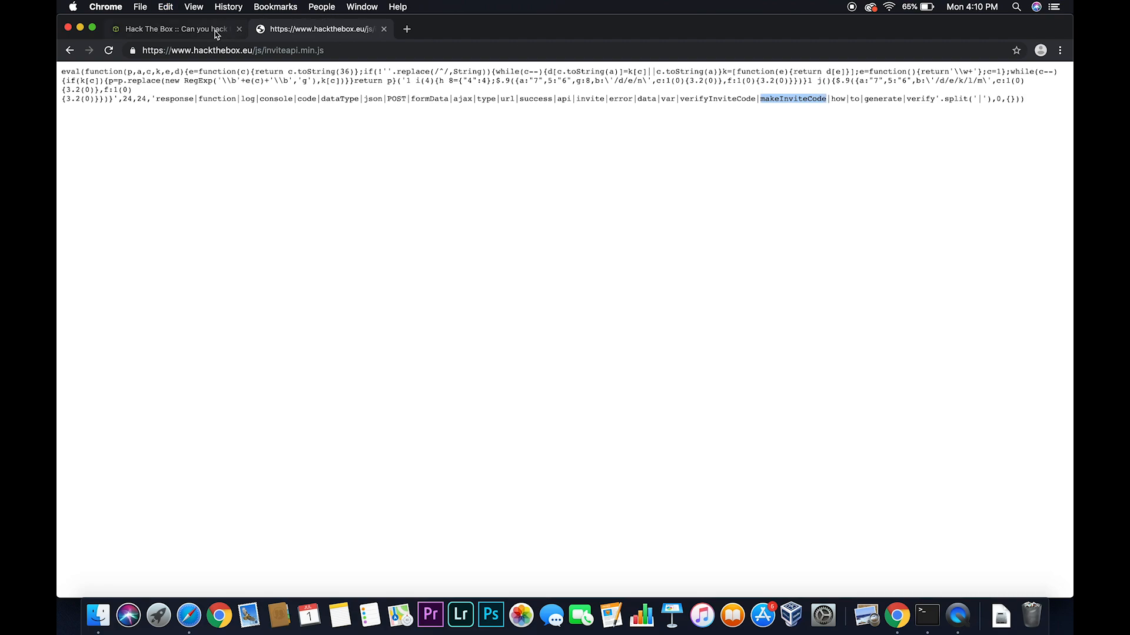
- Run makeInviteCode() in the invite page's console, getting a 200 success response
left_click(173, 28)
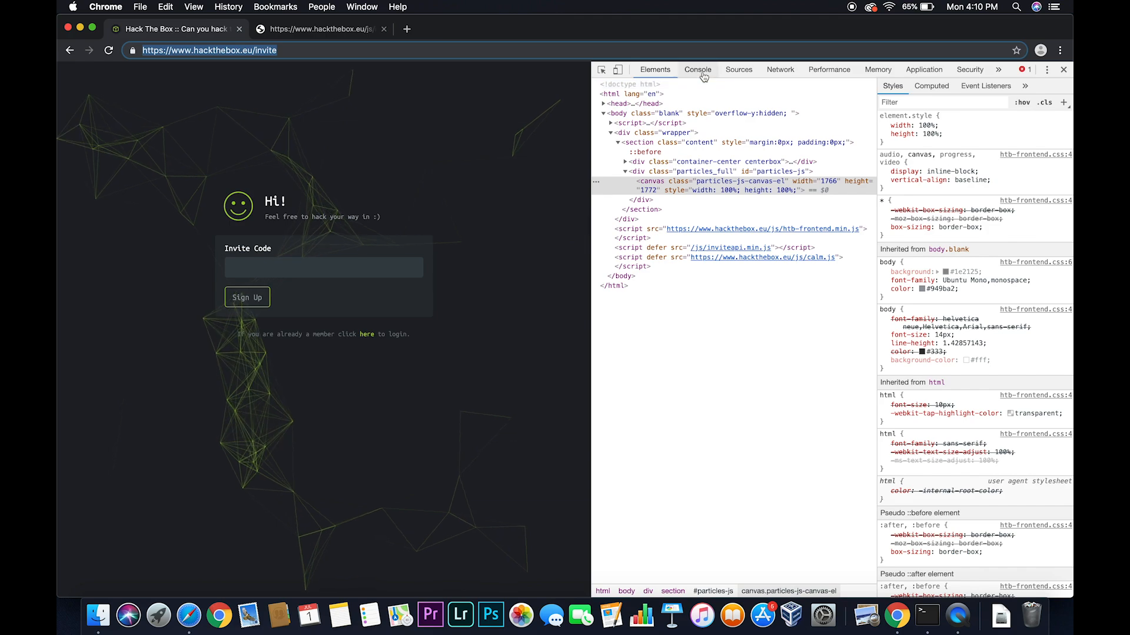
left_click(697, 70)
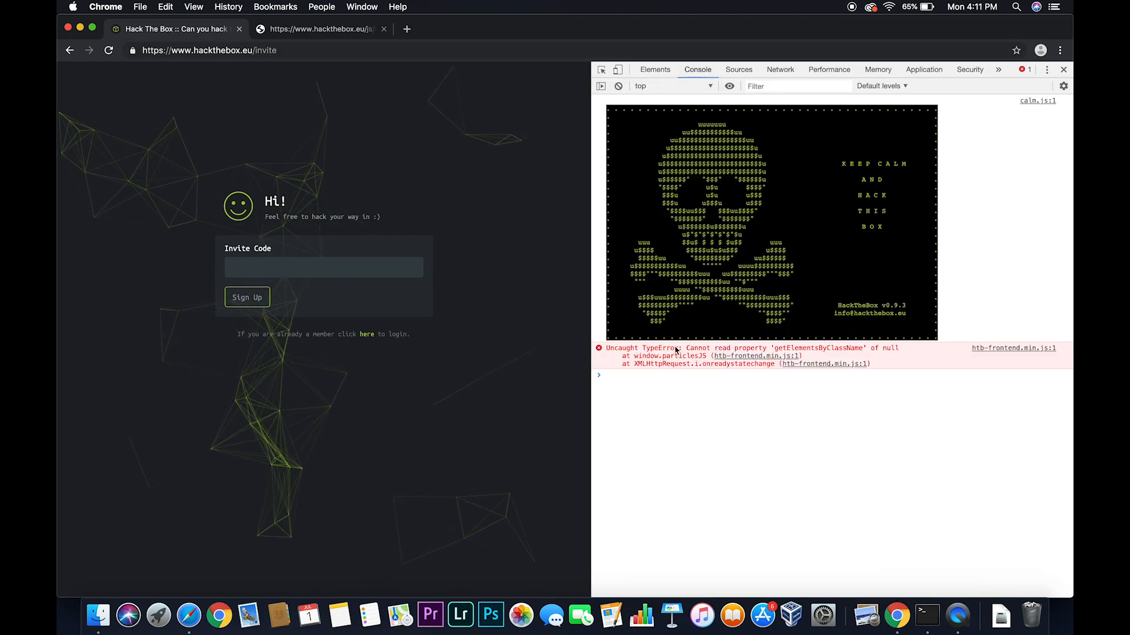
type("makeInviteCode")
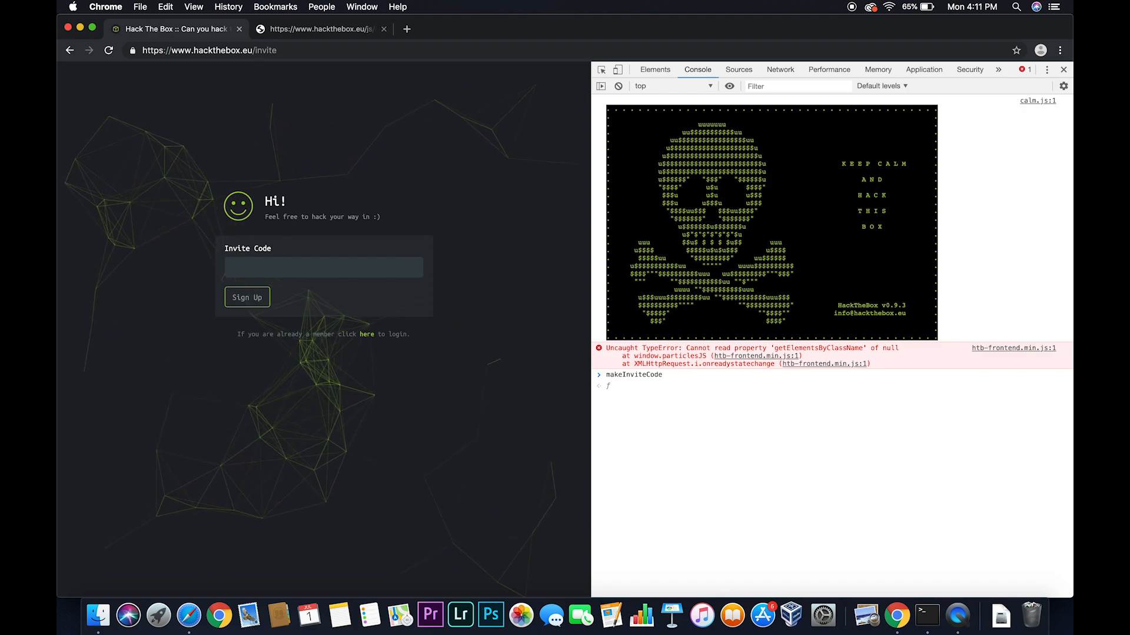
key("Enter")
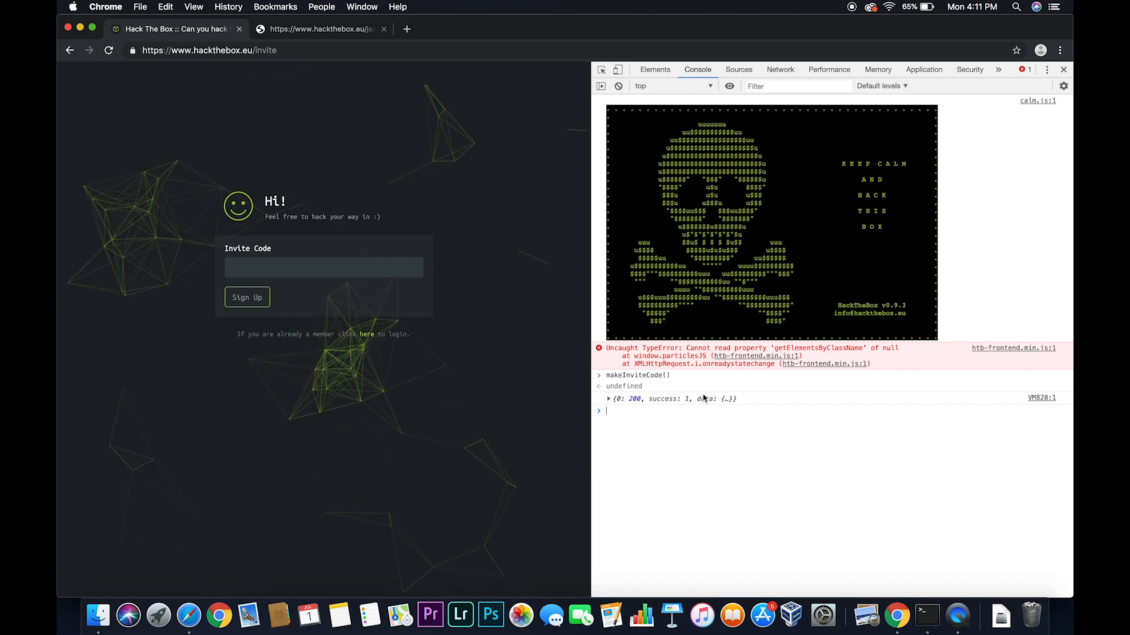
- Expand the response object and its data field to read the ROT13-encoded message
left_click(608, 399)
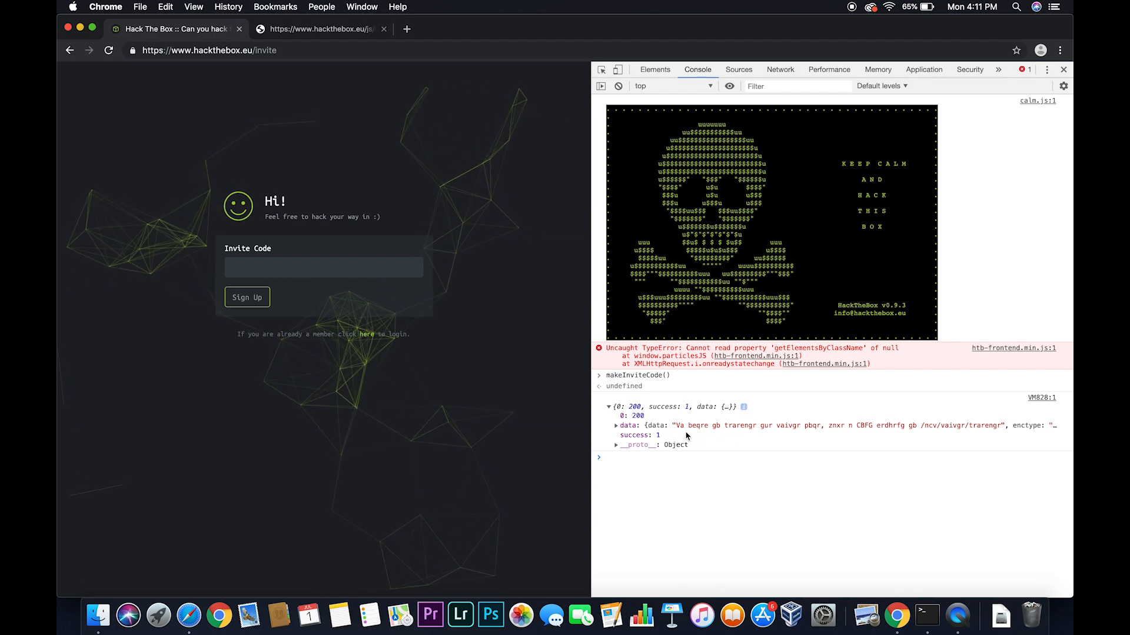
mouse_move(963, 424)
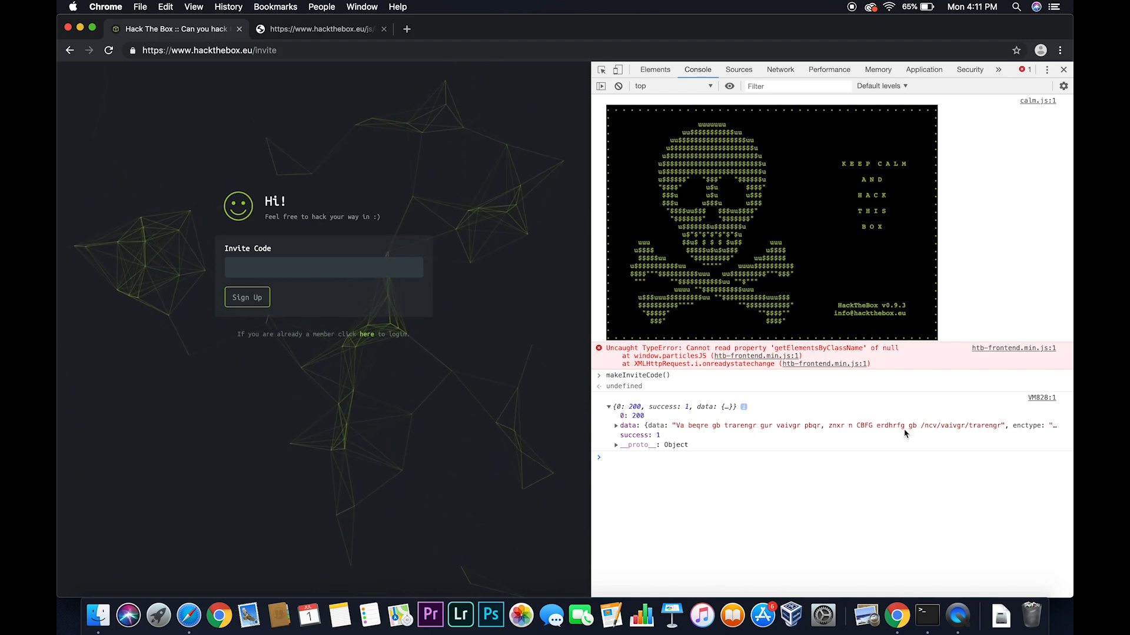
mouse_move(633, 443)
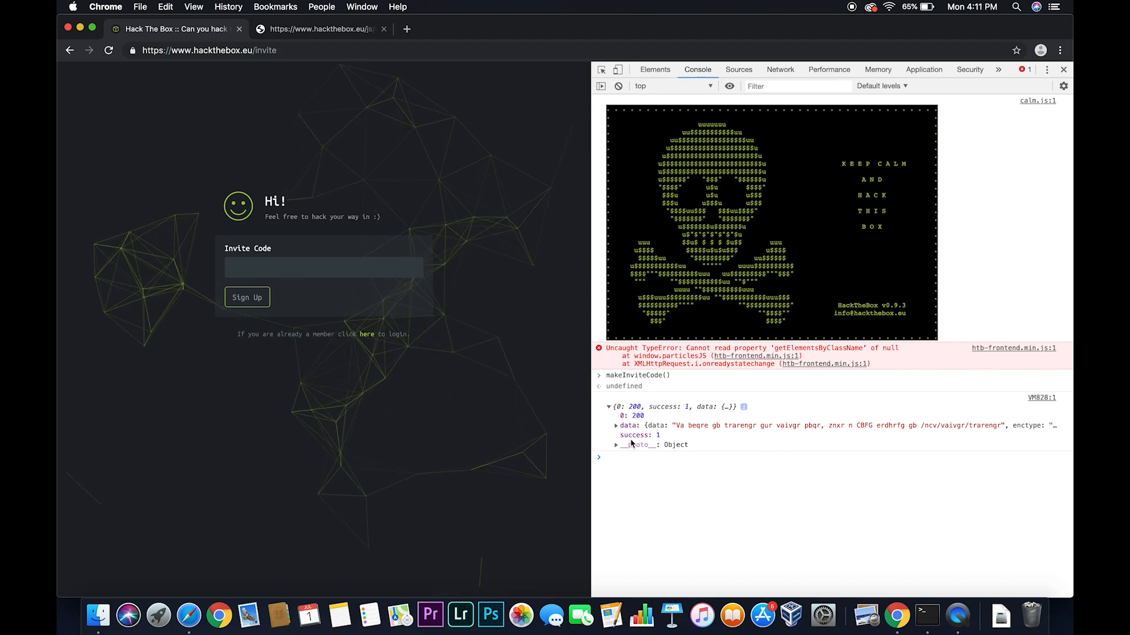
left_click(615, 425)
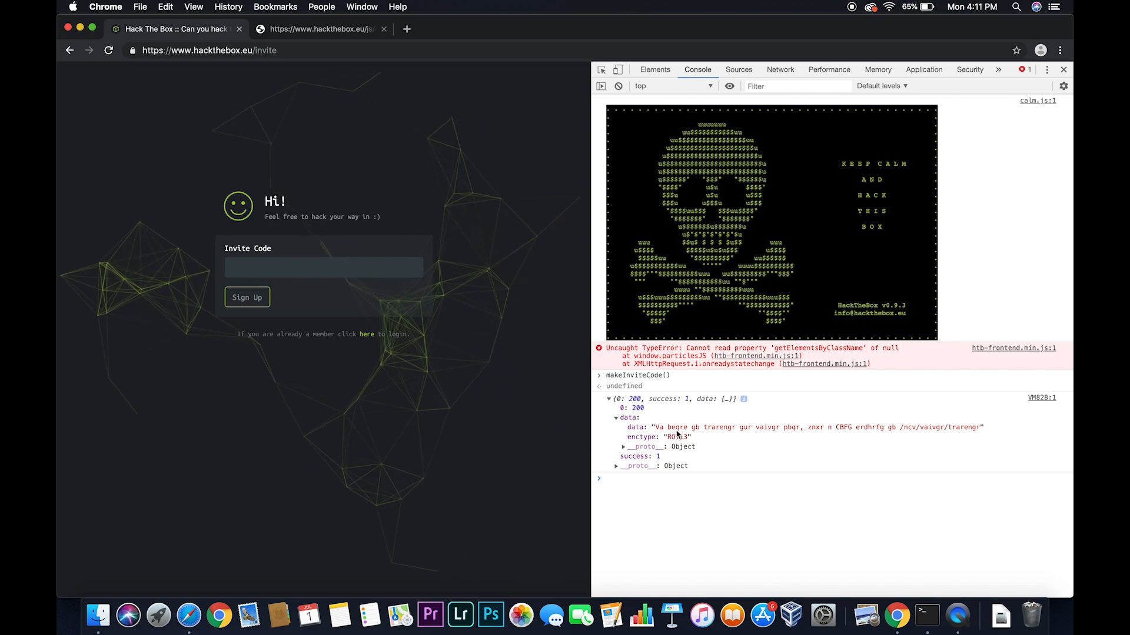
mouse_move(675, 426)
type("r")
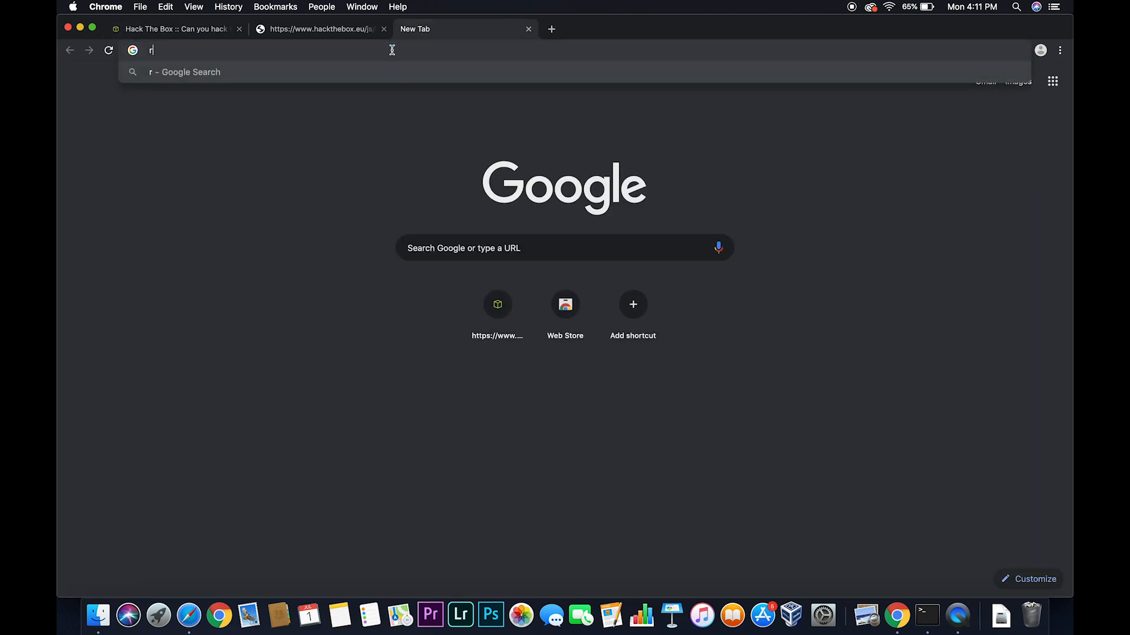
- Search Google for 'rot13 decoder' and open the Cryptii result
type("ot13")
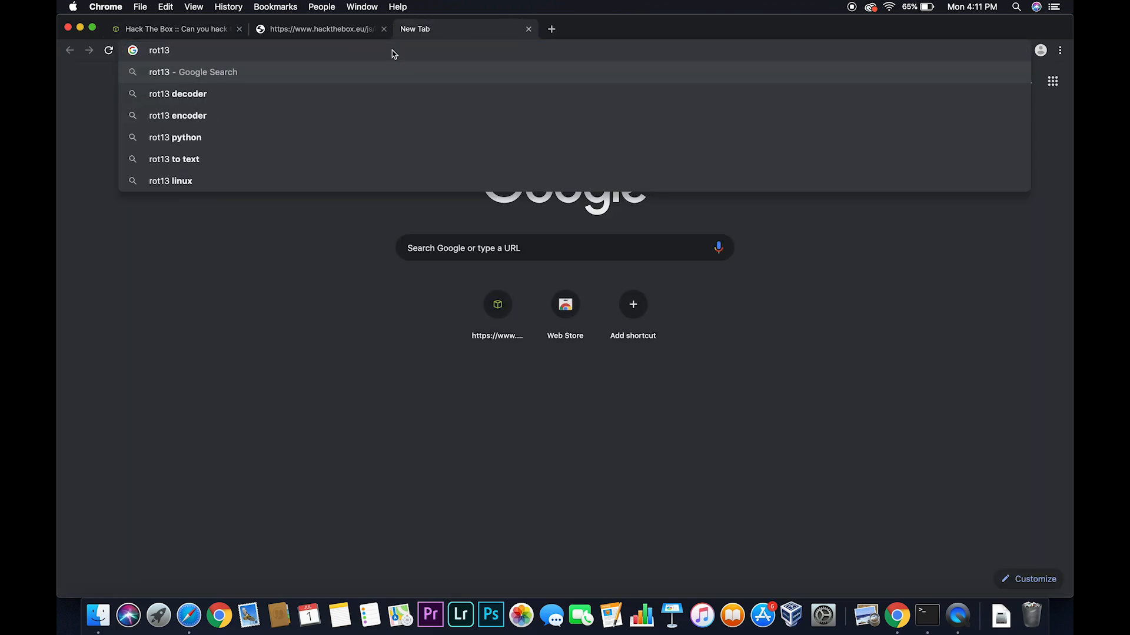
left_click(178, 94)
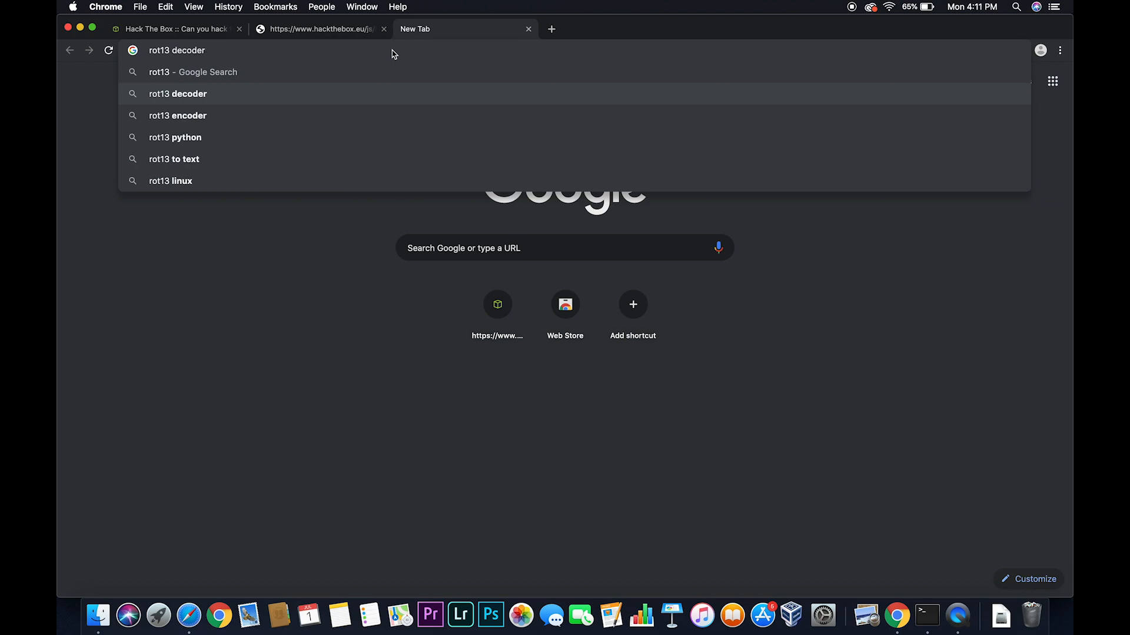
left_click(178, 94)
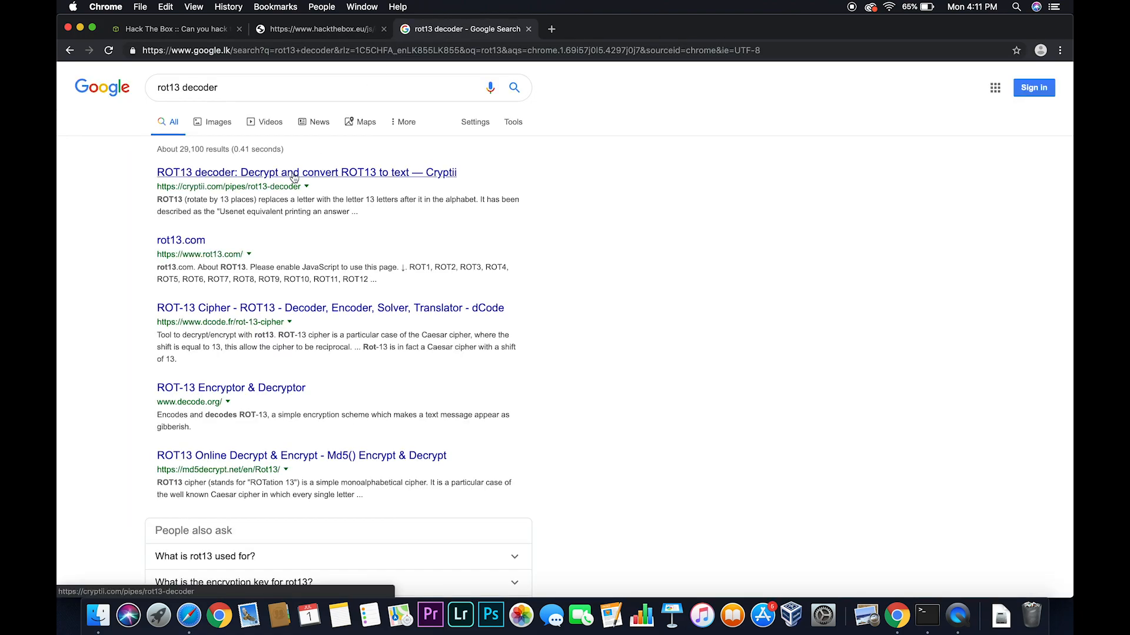
left_click(305, 172)
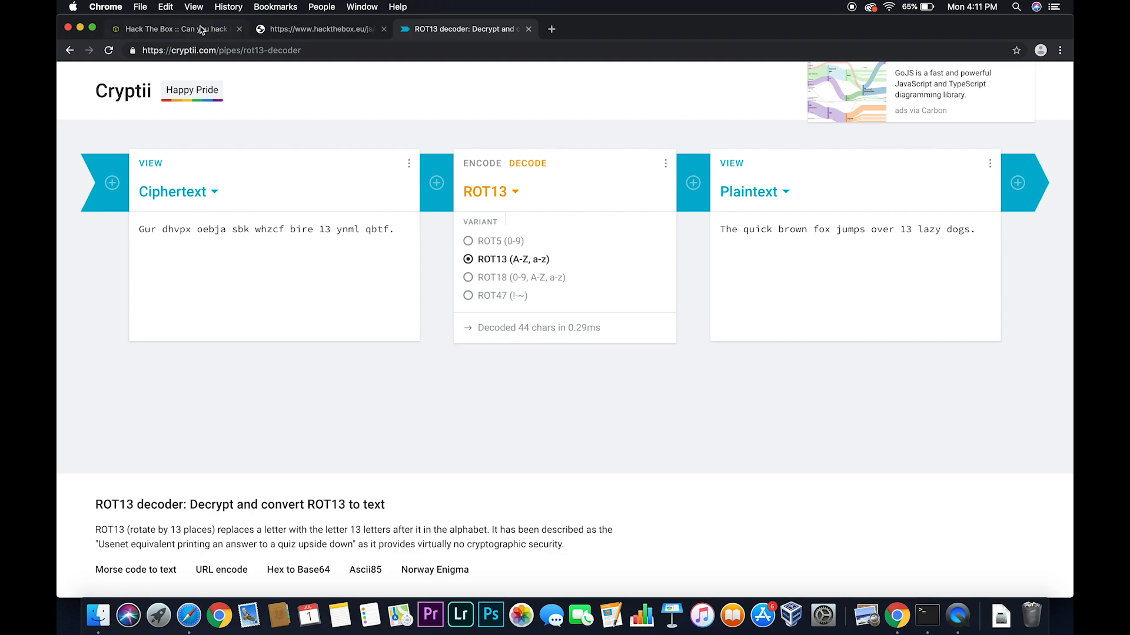
- Copy the ciphertext from the console and decode it in Cryptii, revealing the POST /api/invite/generate hint
left_click(320, 28)
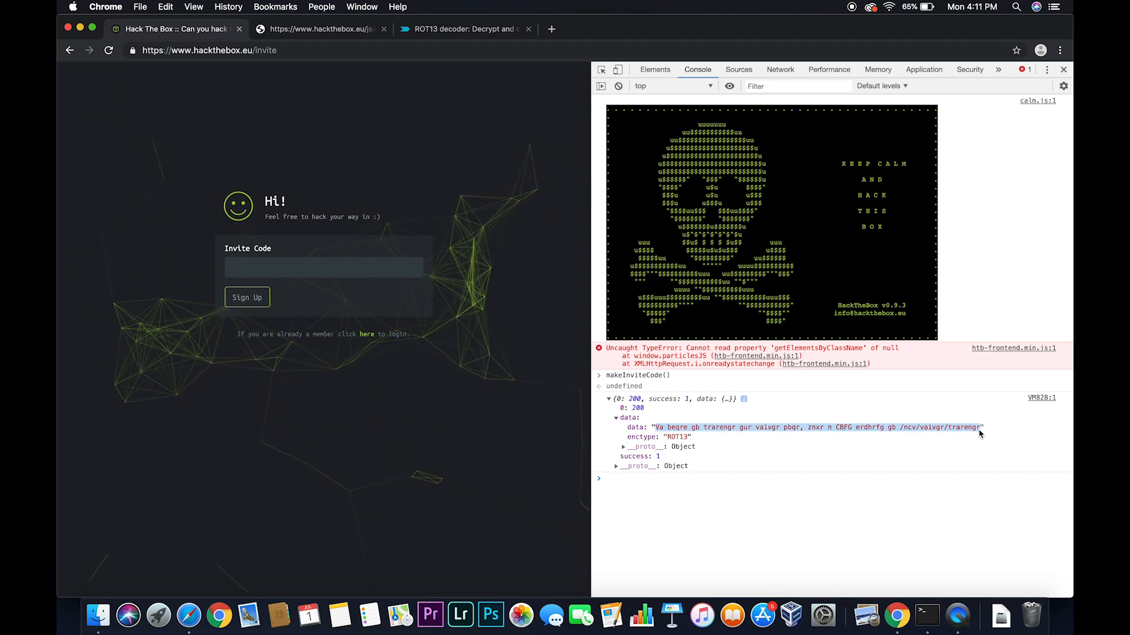
mouse_move(363, 55)
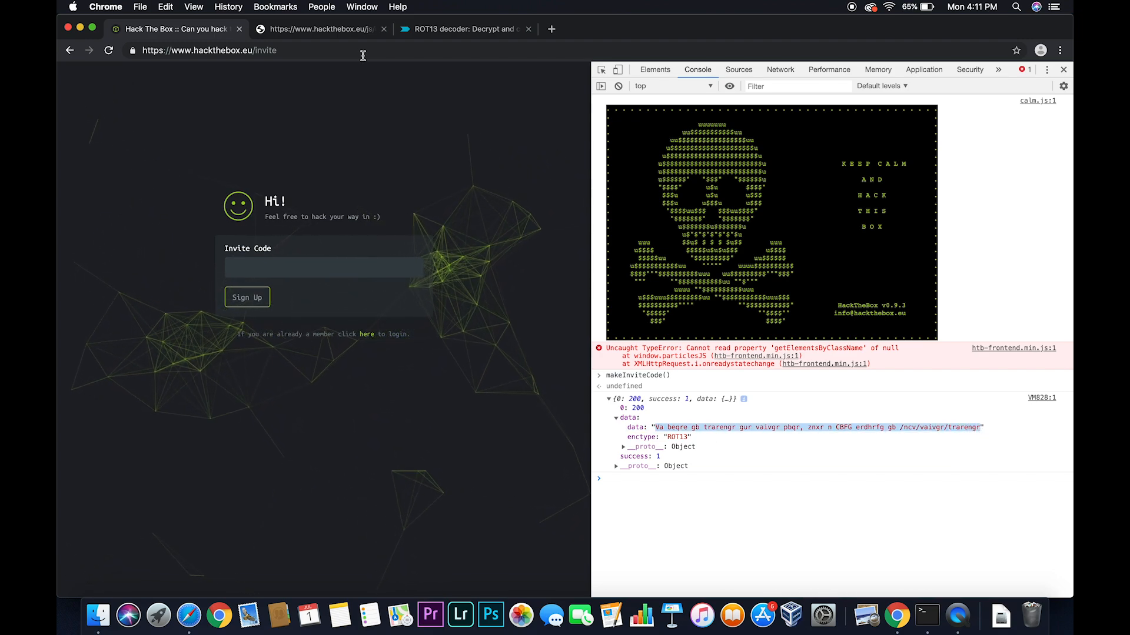
left_click(465, 28)
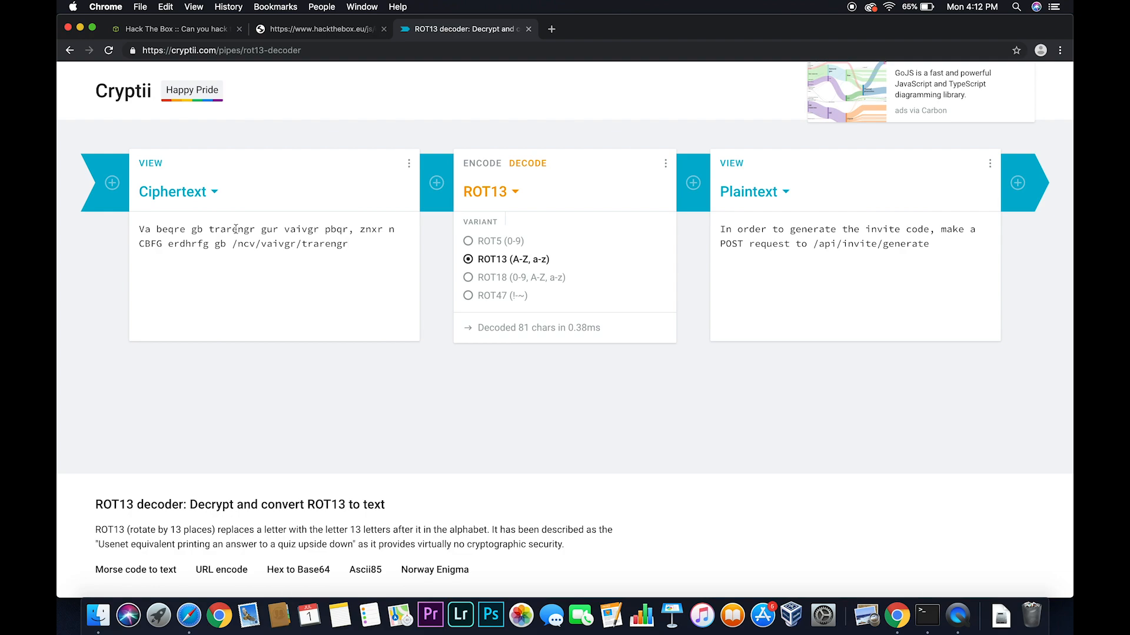
scroll("down", 3)
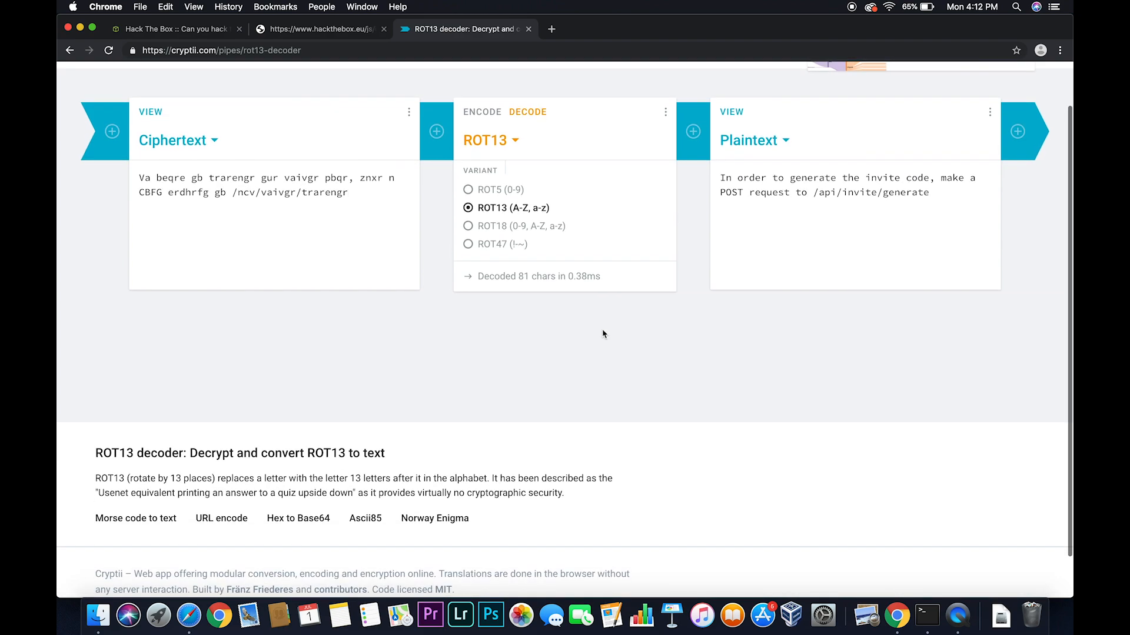
mouse_move(770, 158)
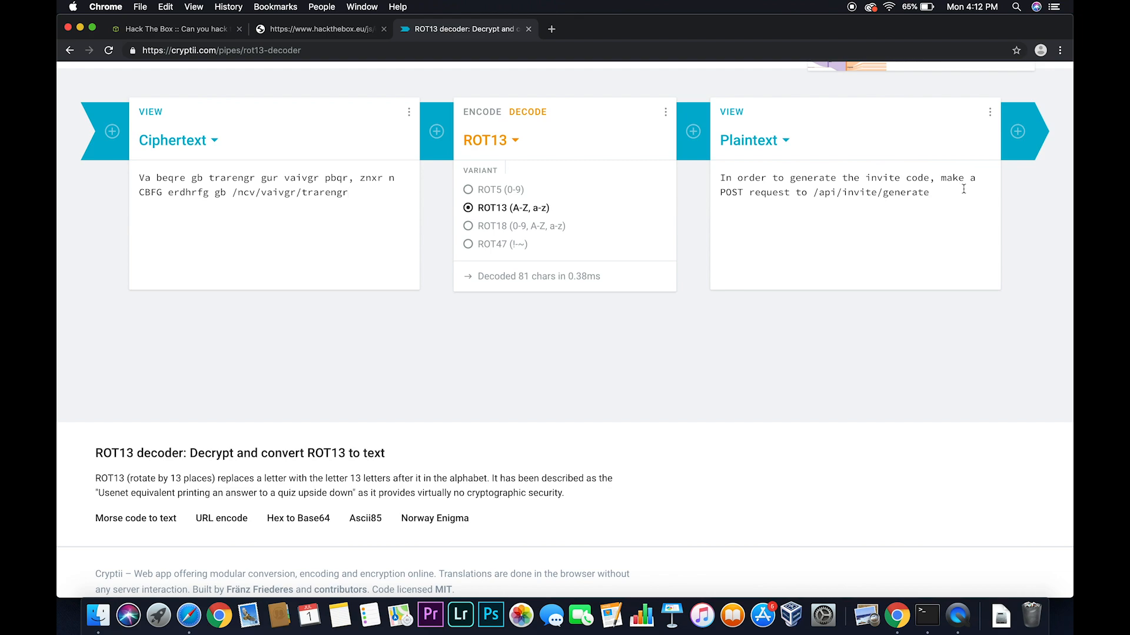
mouse_move(924, 207)
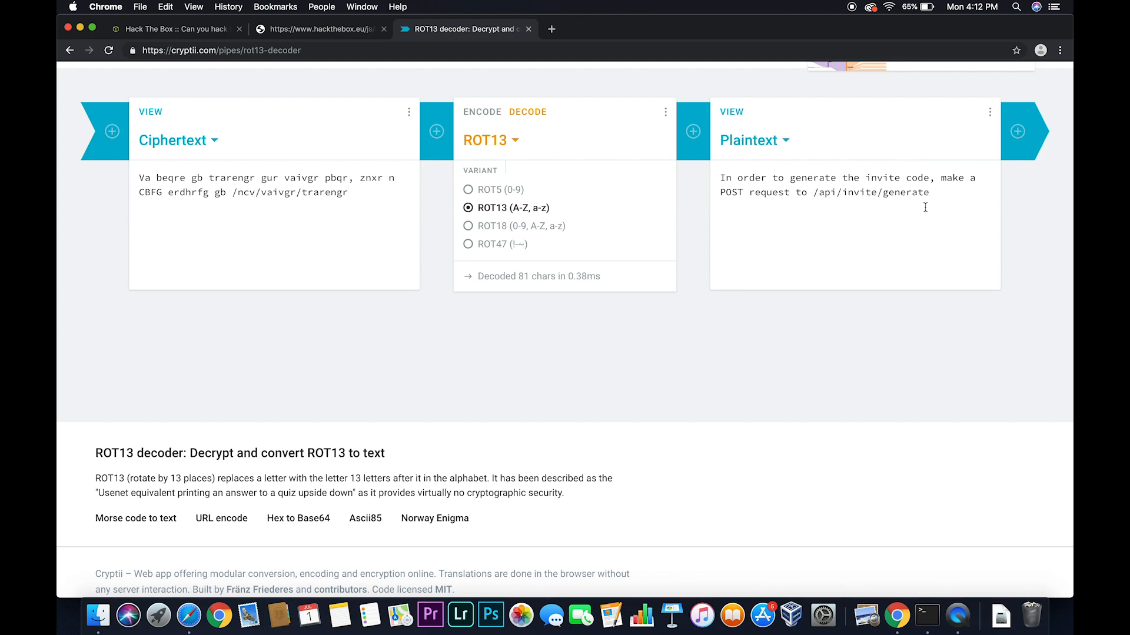
mouse_move(868, 210)
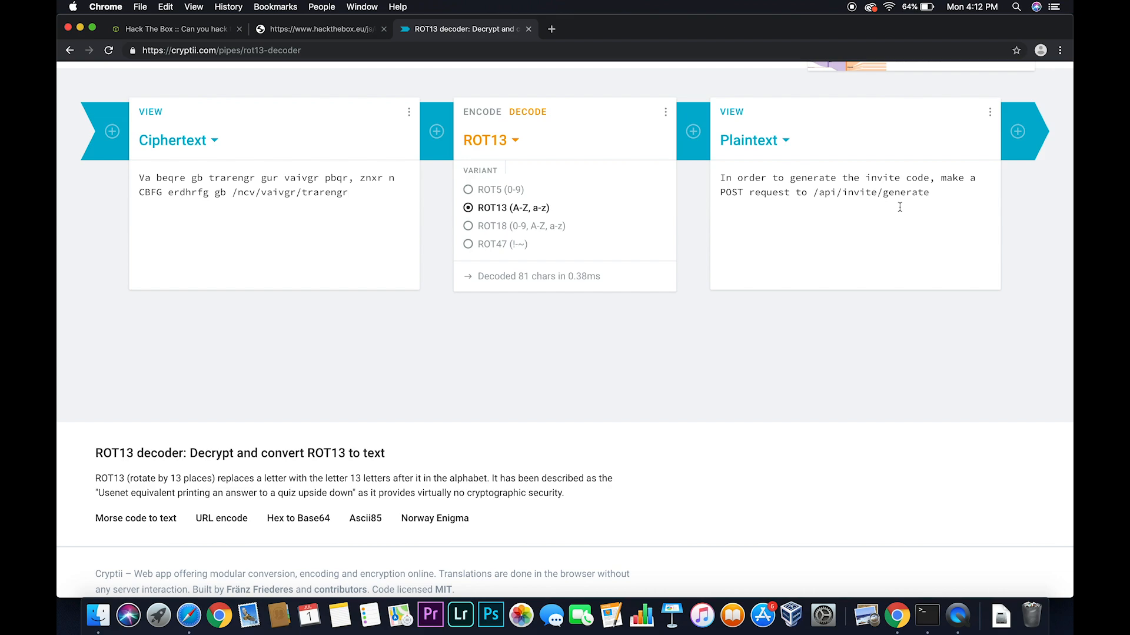
mouse_move(959, 531)
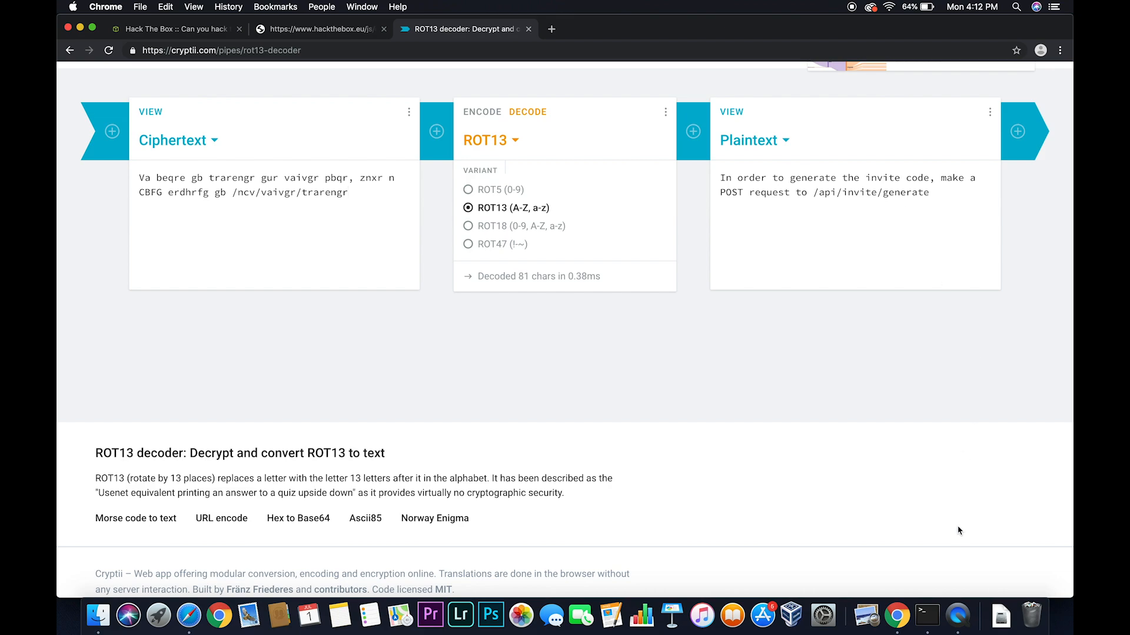
left_click(926, 616)
type("curl -XPOST https://www.hackthebox.eu/api/invite/generate")
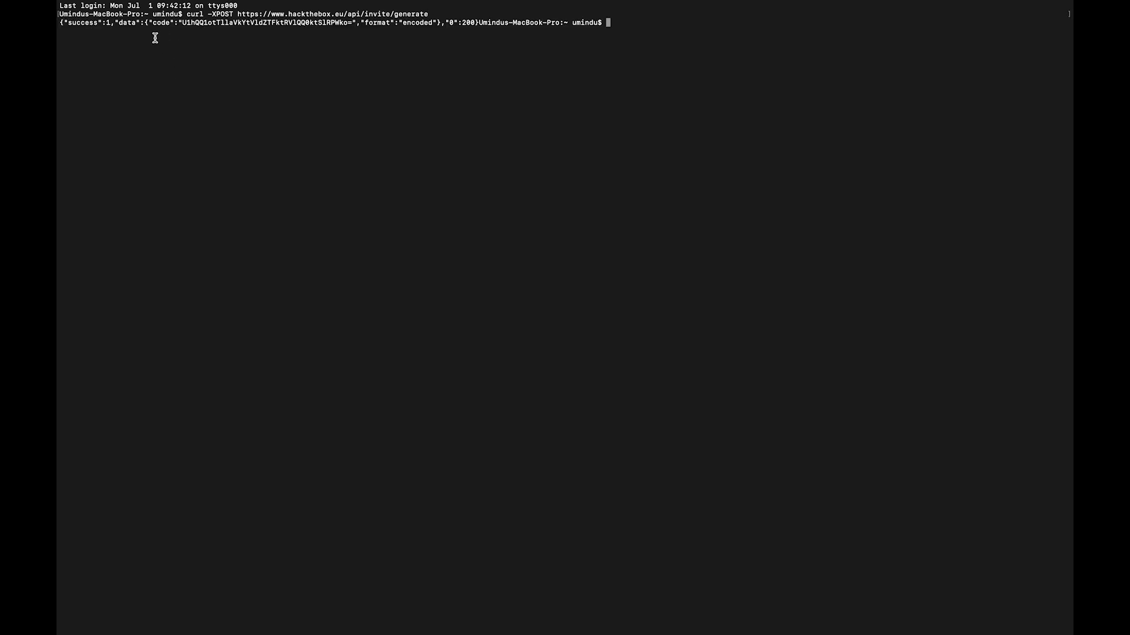
mouse_move(144, 6)
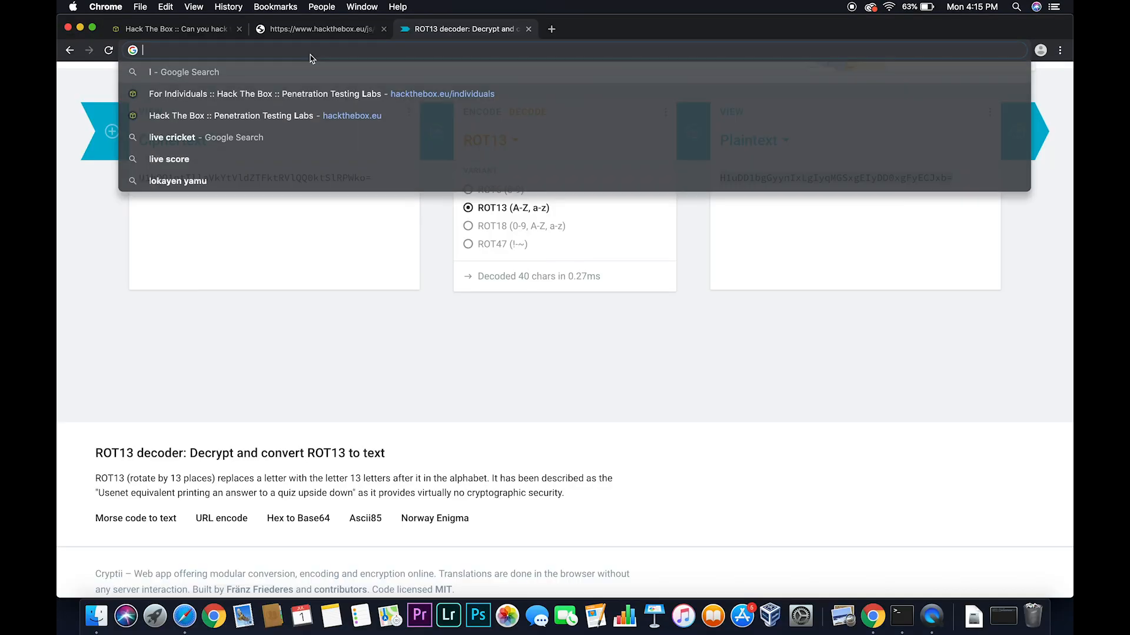
- Search Chrome for 'base64 decode' and land on the base64decode.org site
type("base")
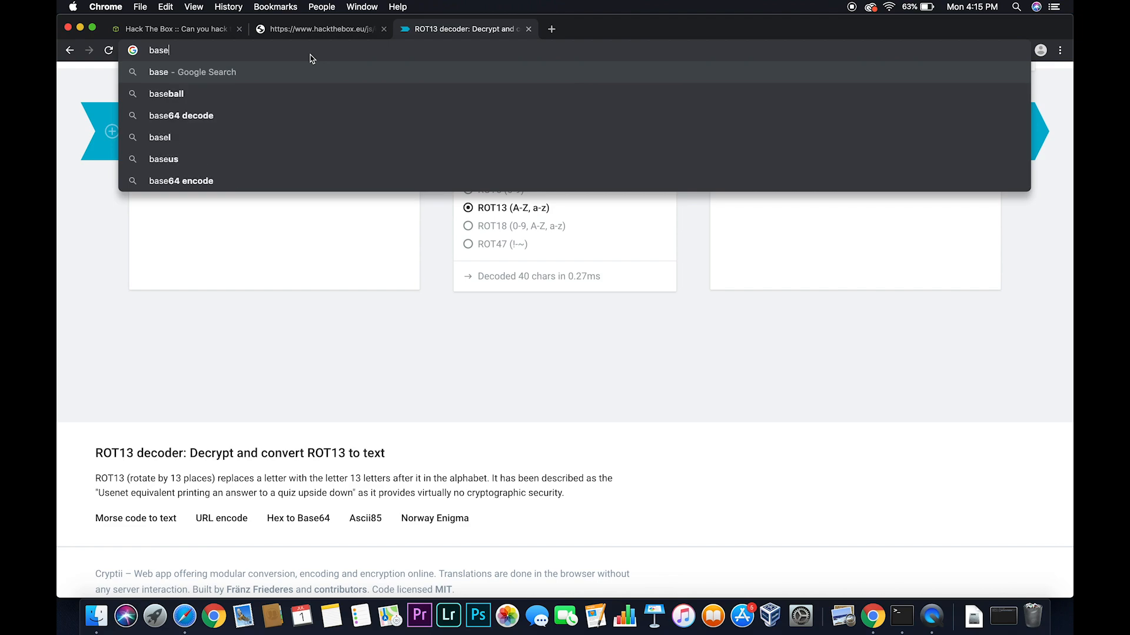
left_click(182, 116)
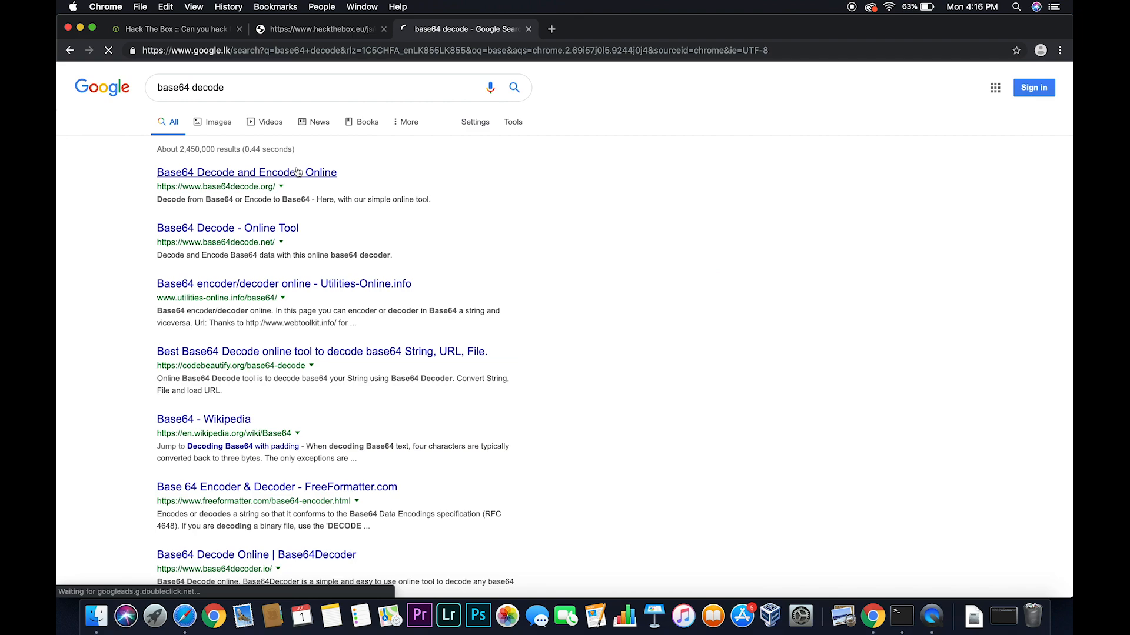
left_click(246, 172)
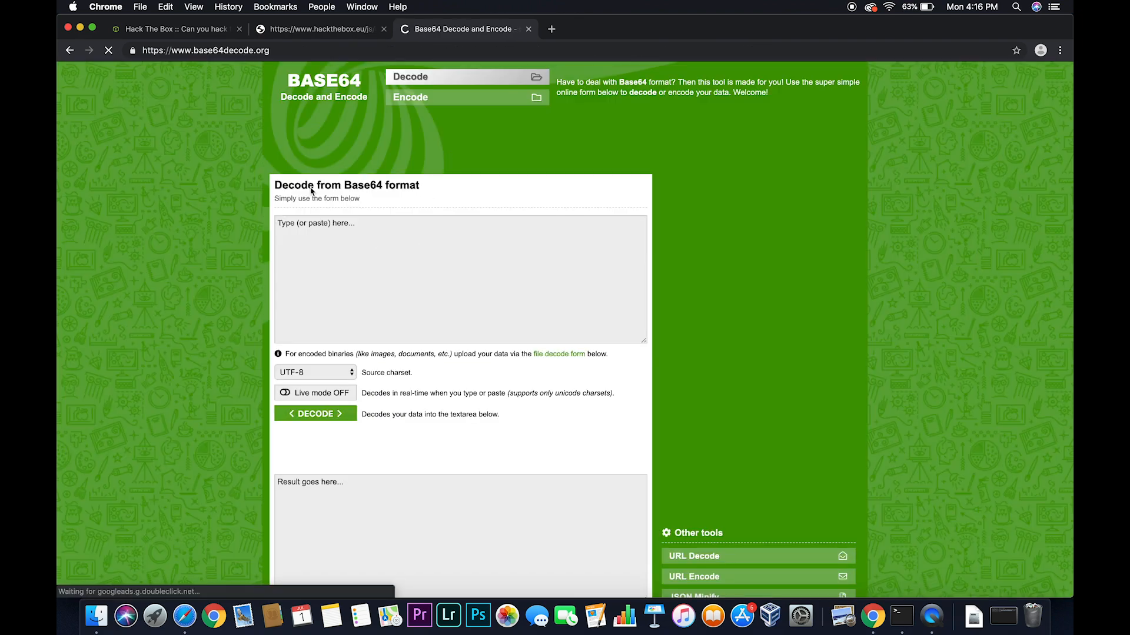
left_click(903, 615)
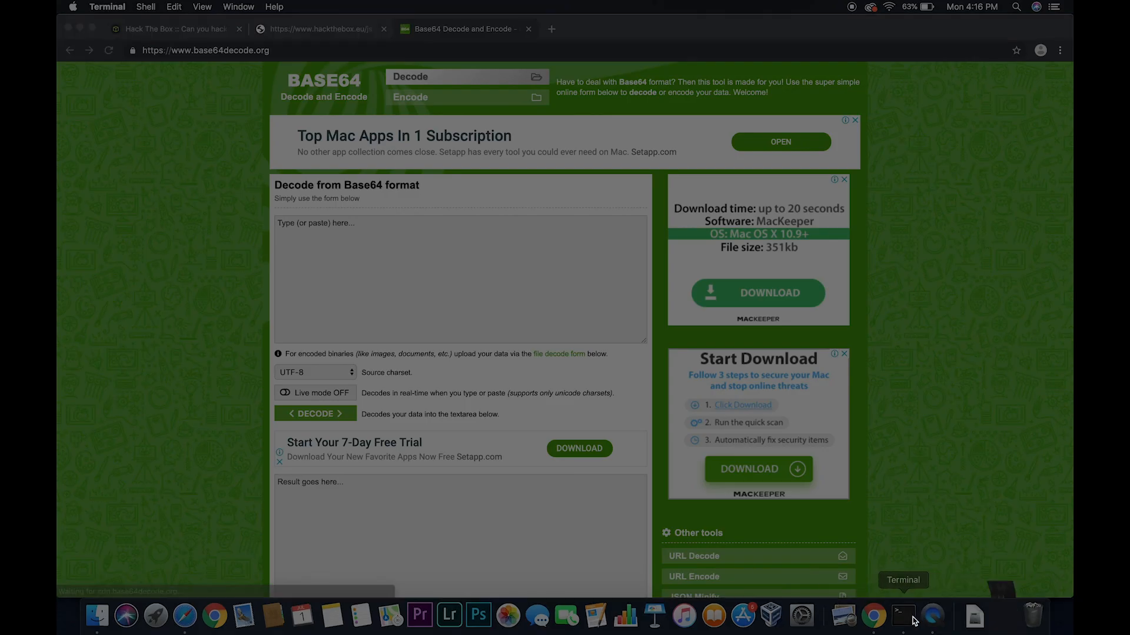
left_click(903, 616)
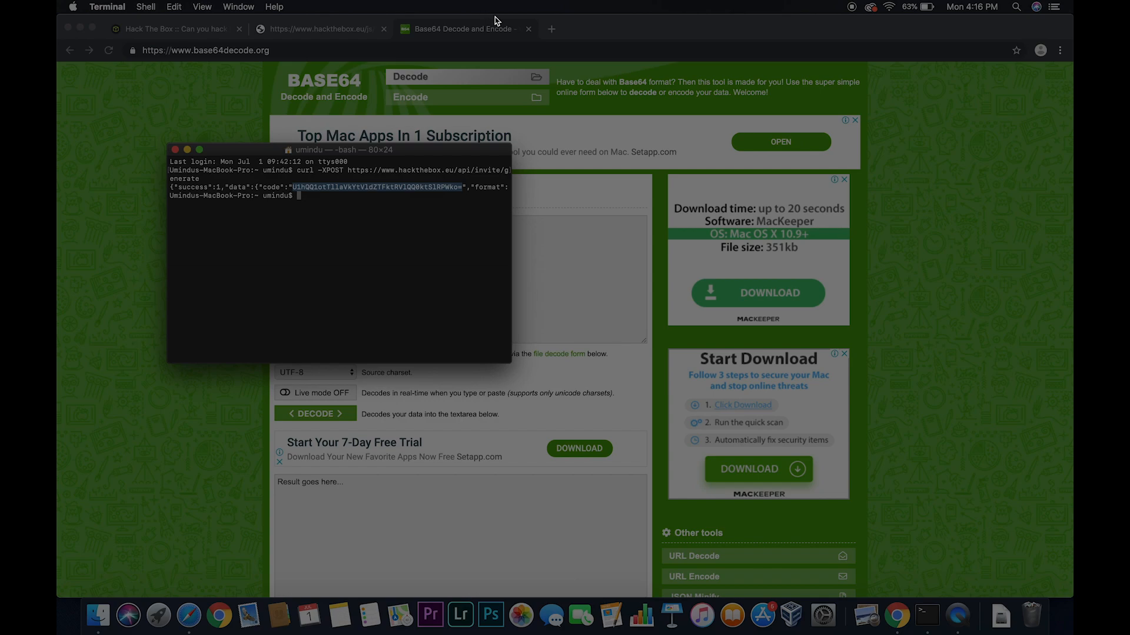
mouse_move(996, 332)
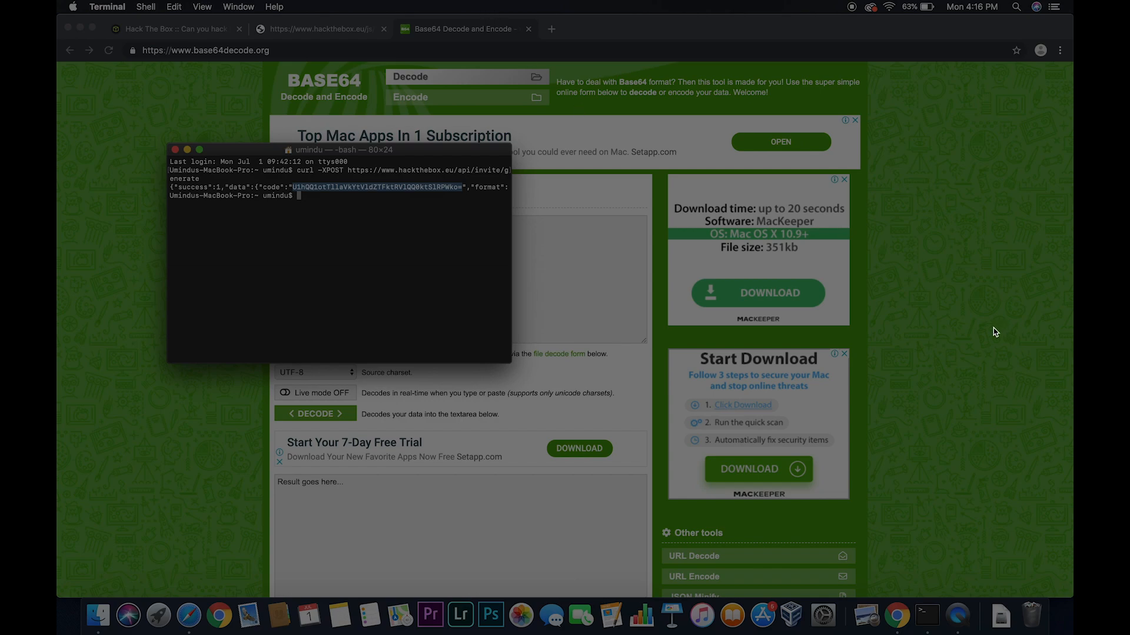
mouse_move(354, 190)
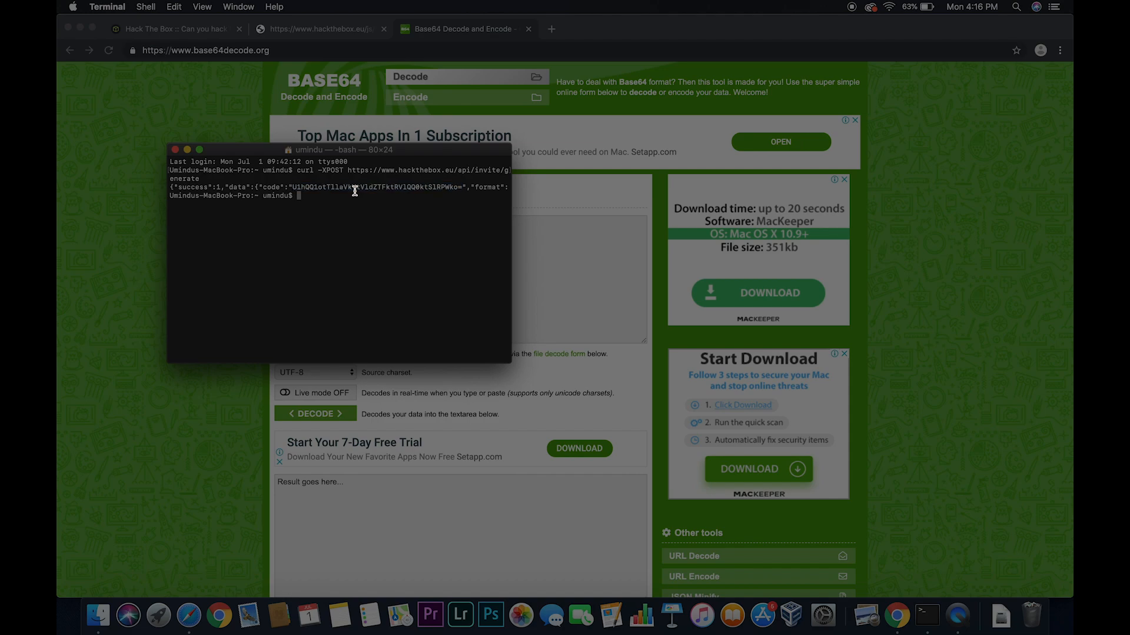
right_click(353, 190)
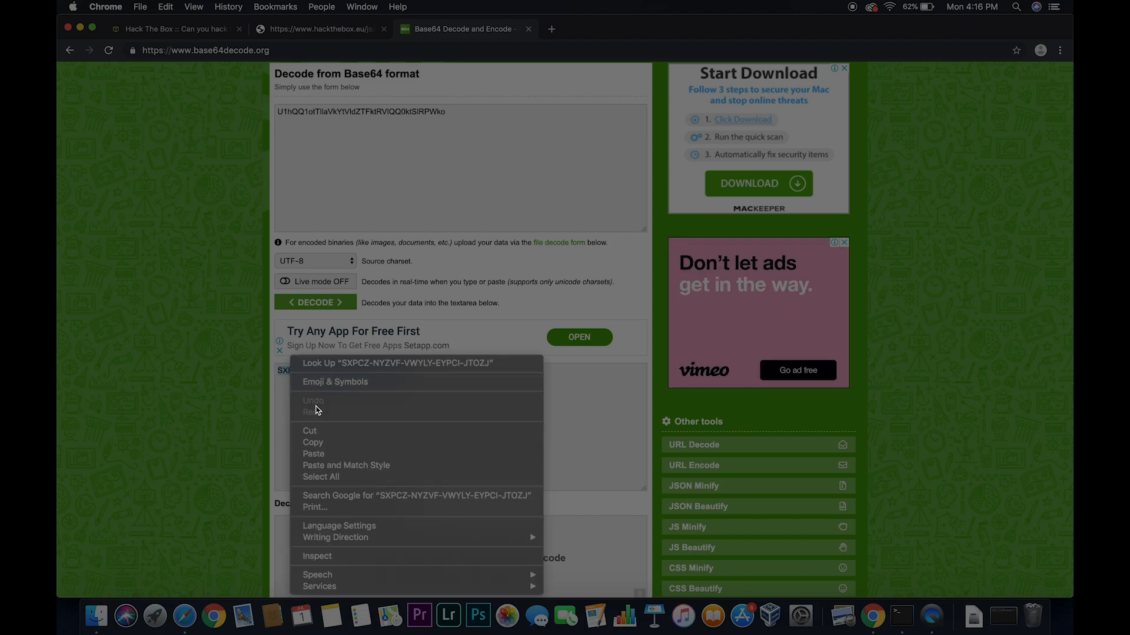
left_click(464, 98)
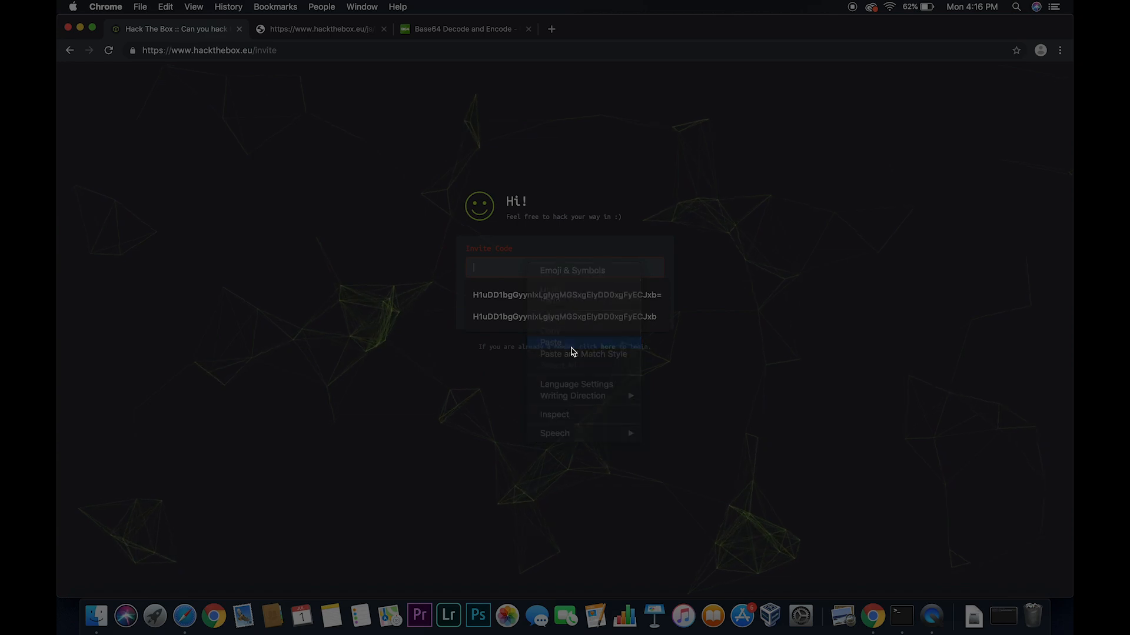
- Paste and submit the invite code, reaching the Congratulations registration form with username, email and password fields
left_click(487, 309)
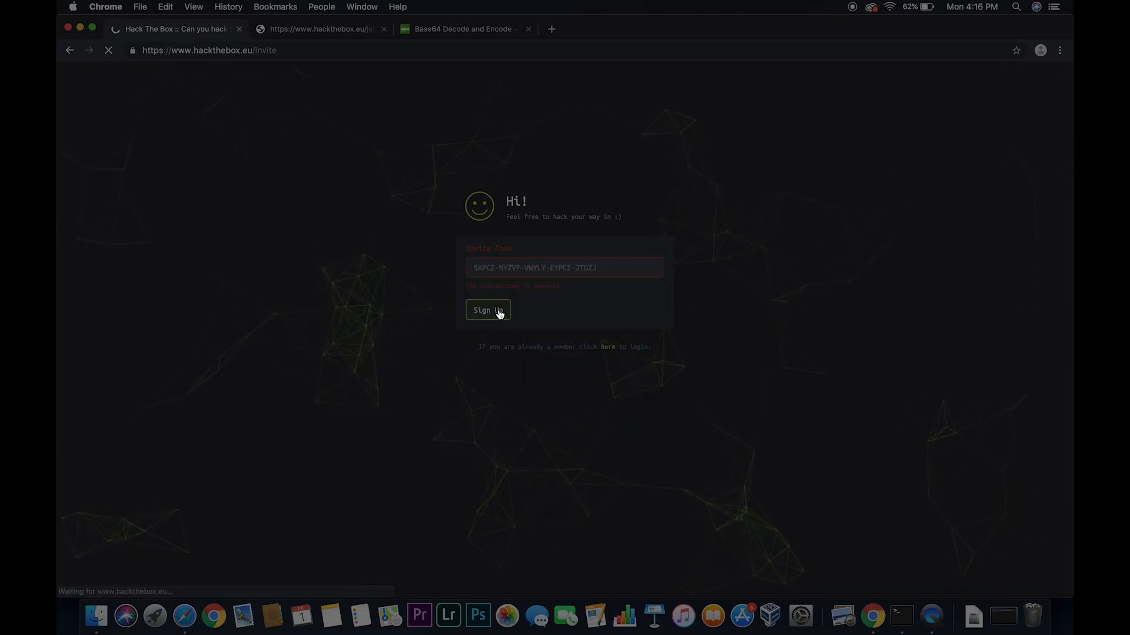
left_click(487, 309)
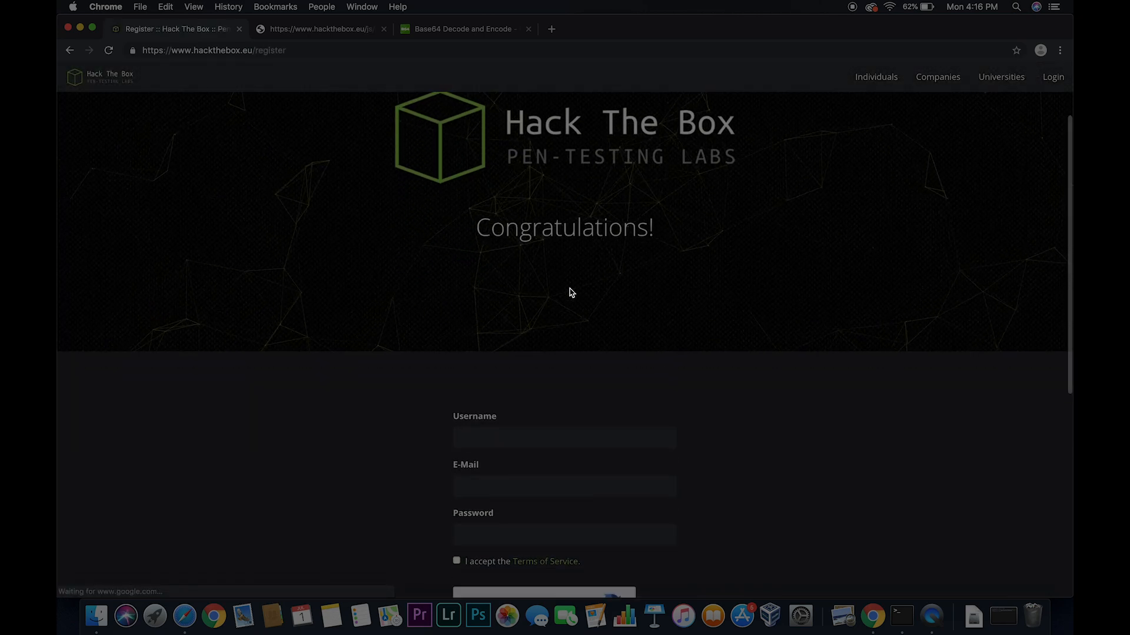
scroll("down", 3)
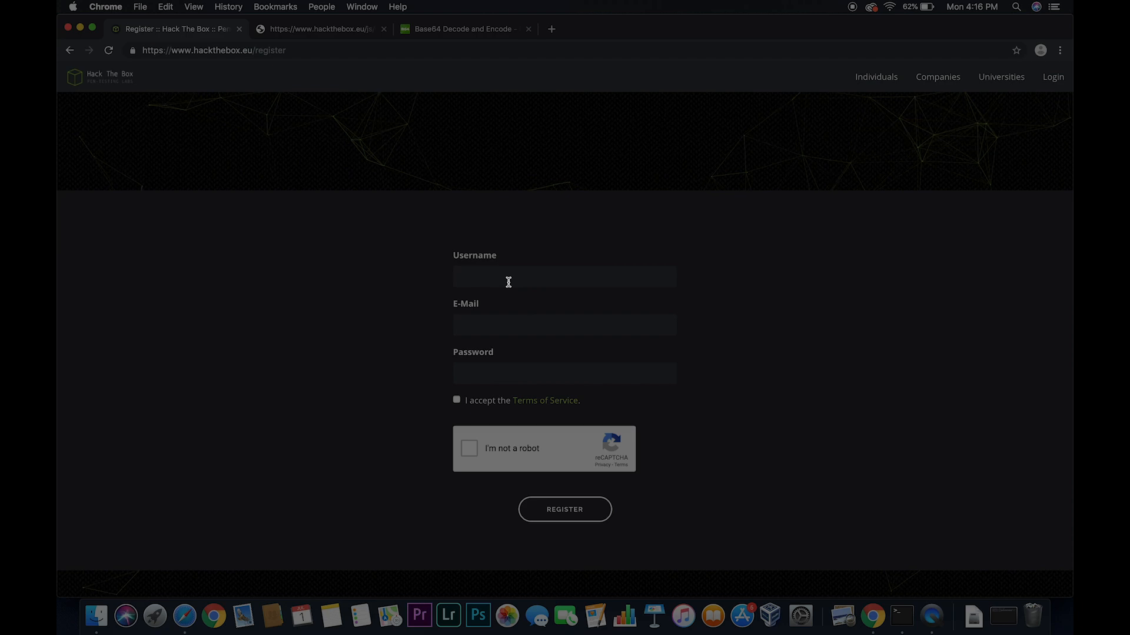
left_click(564, 373)
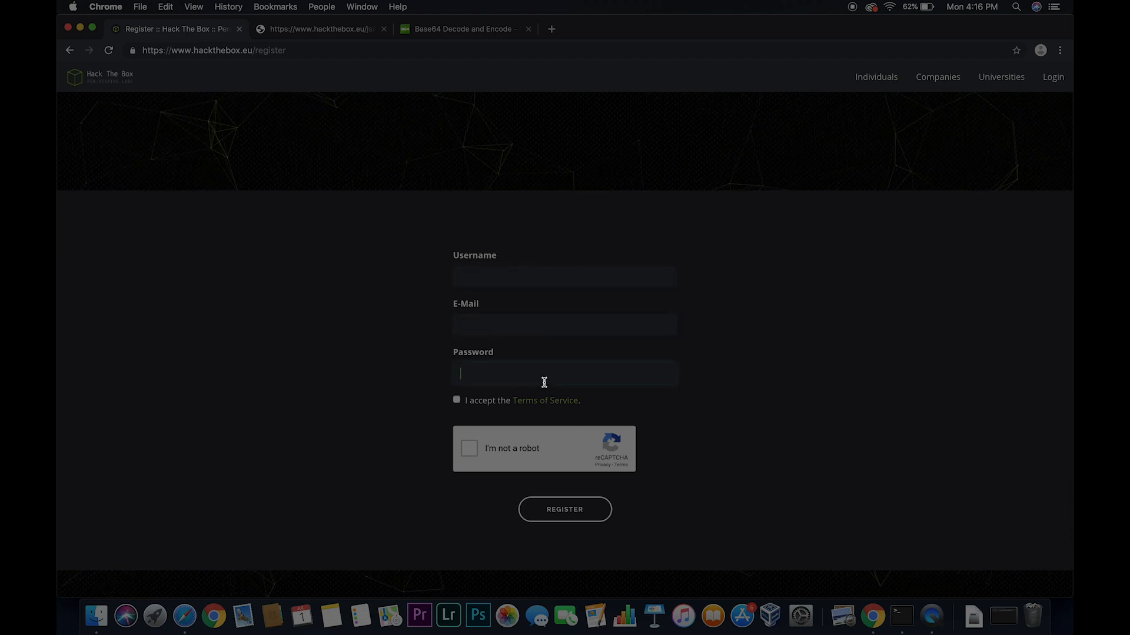
mouse_move(611, 502)
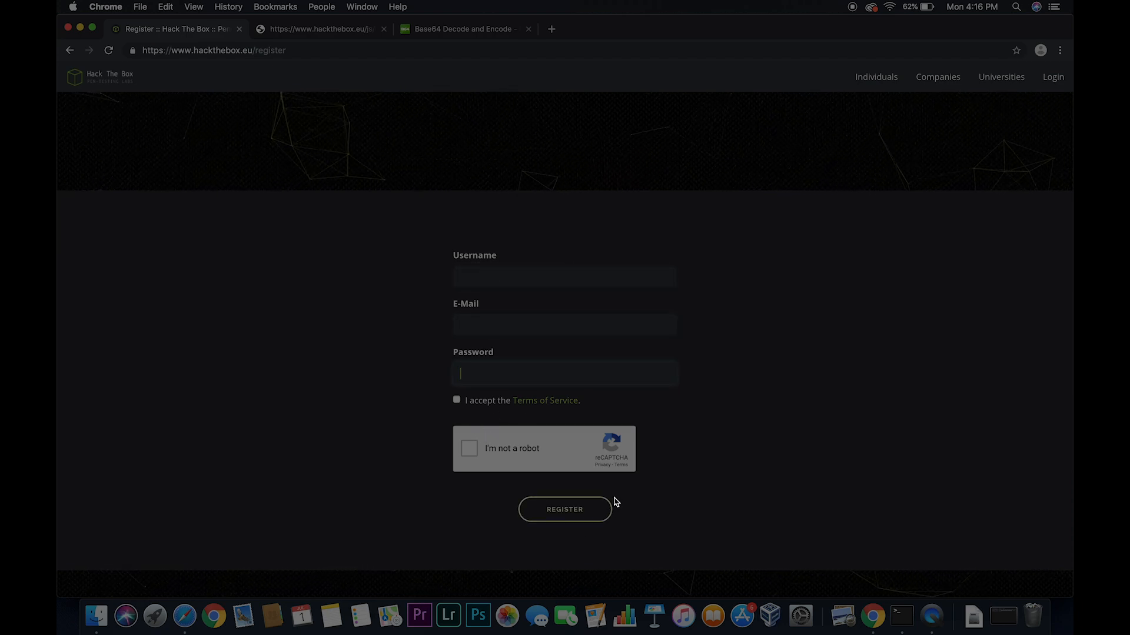
scroll("down", 3)
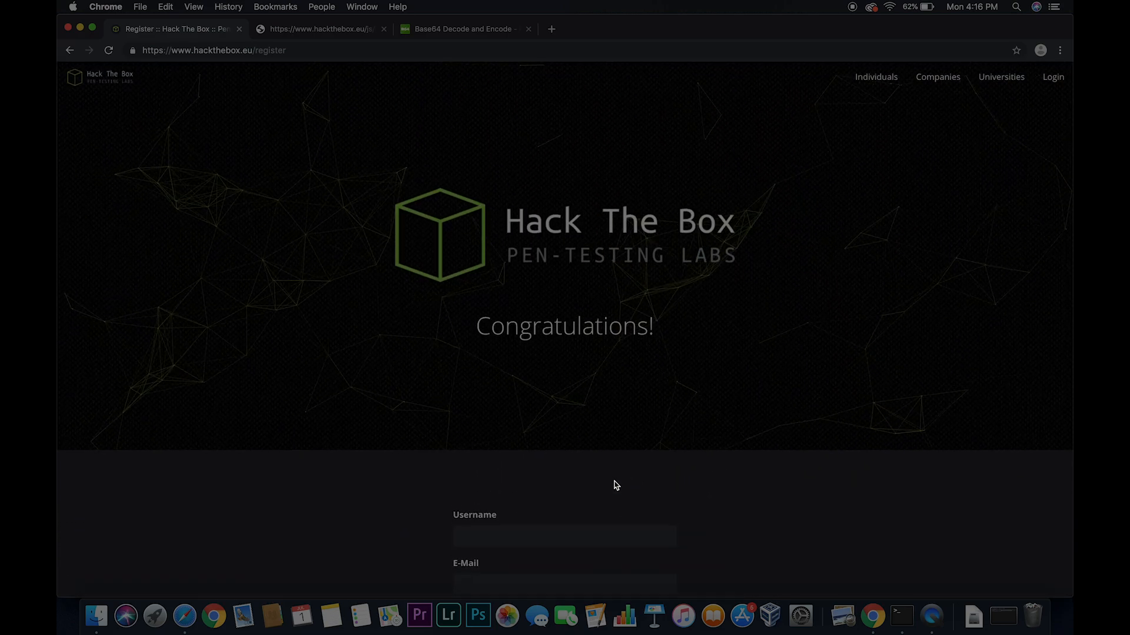
scroll("down", 3)
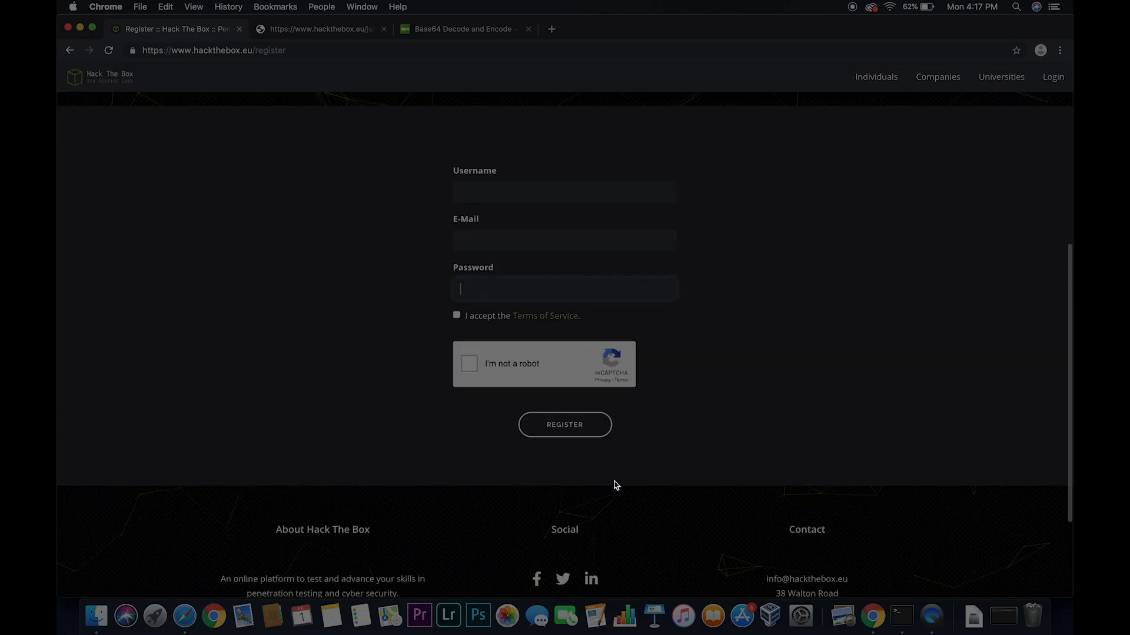
scroll("up", 3)
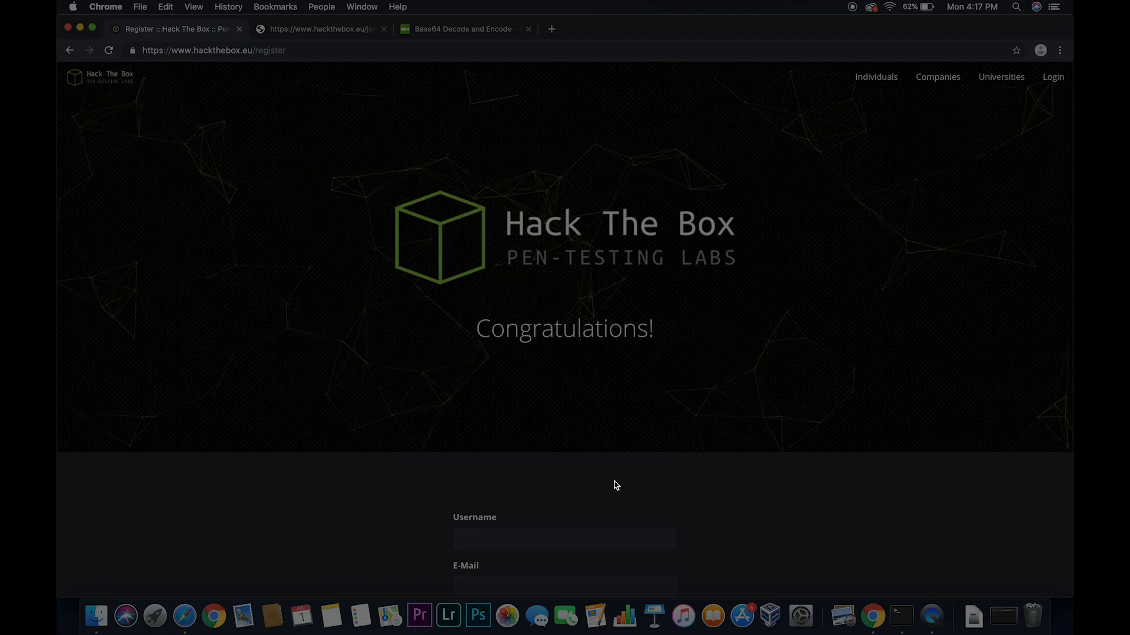
scroll("down", 3)
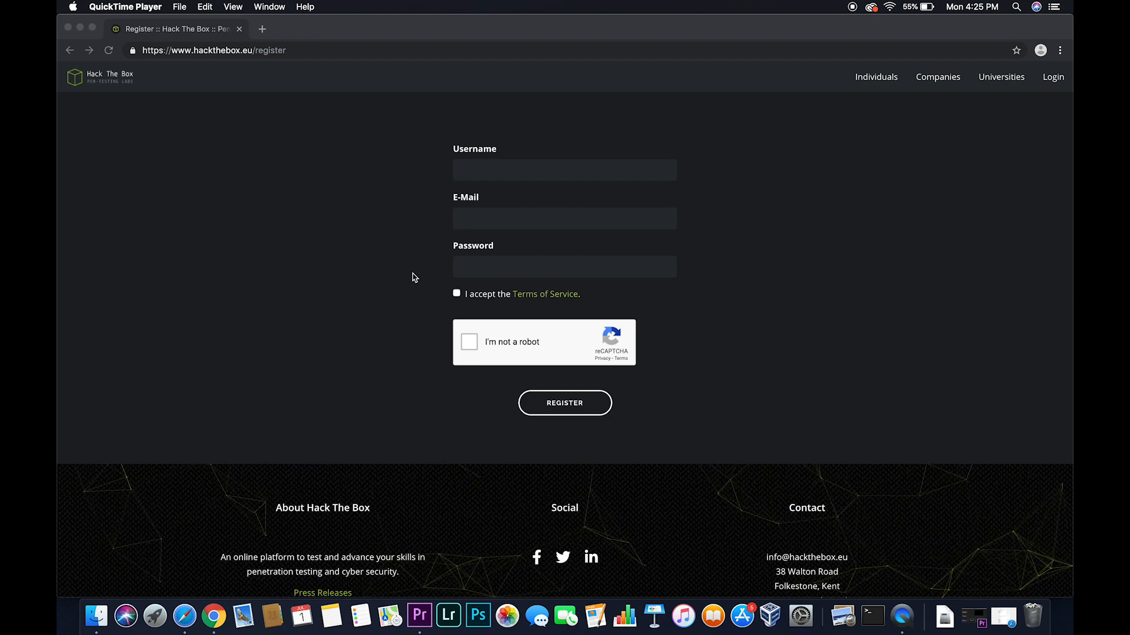
mouse_move(81, 28)
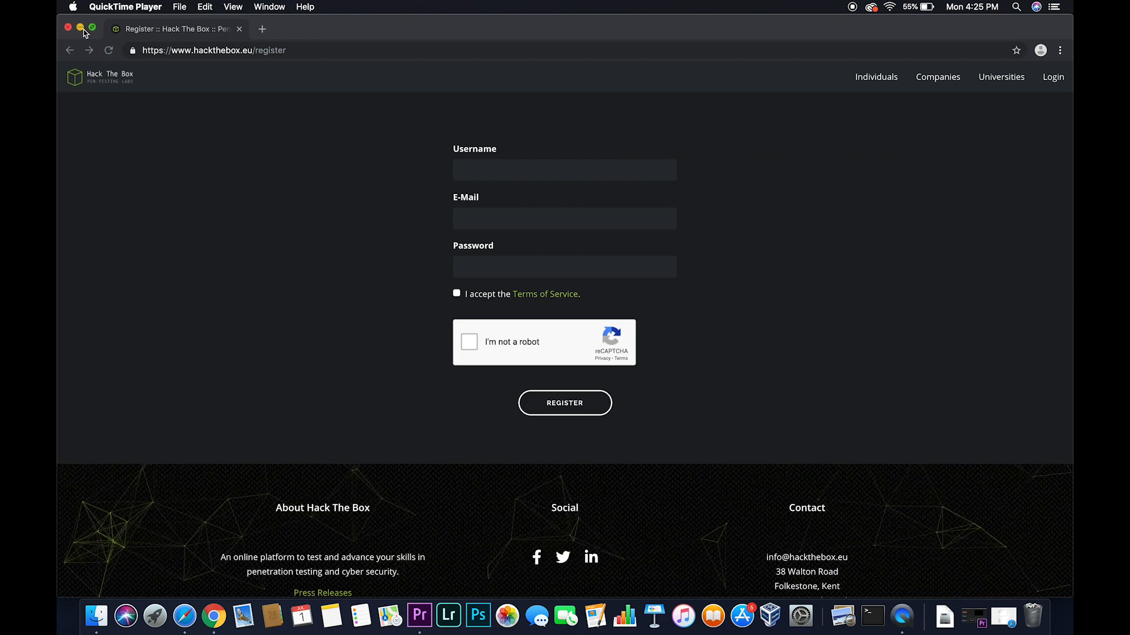